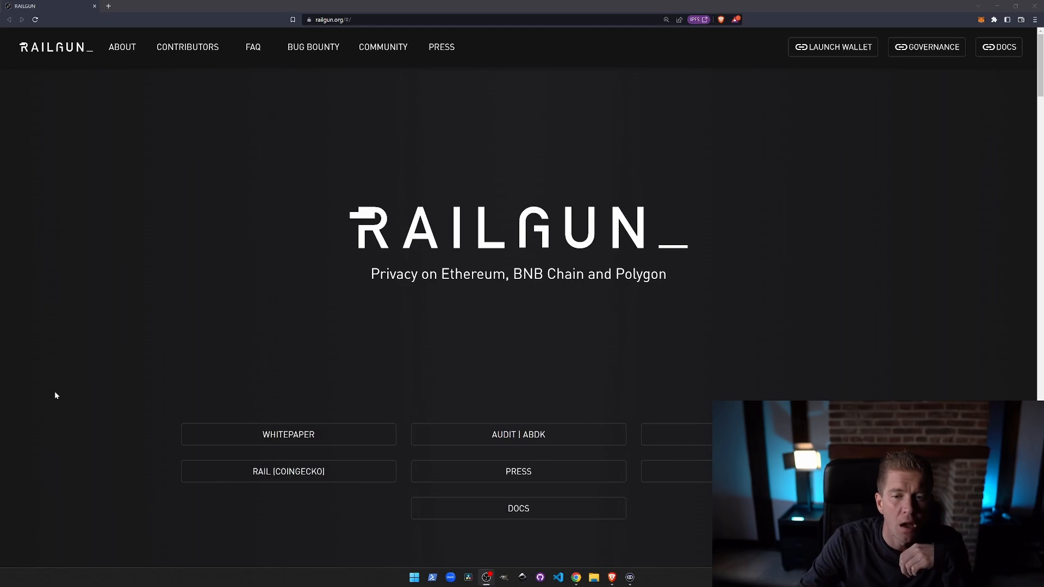
{"action": "mouse_move", "coordinate": [672, 260]}
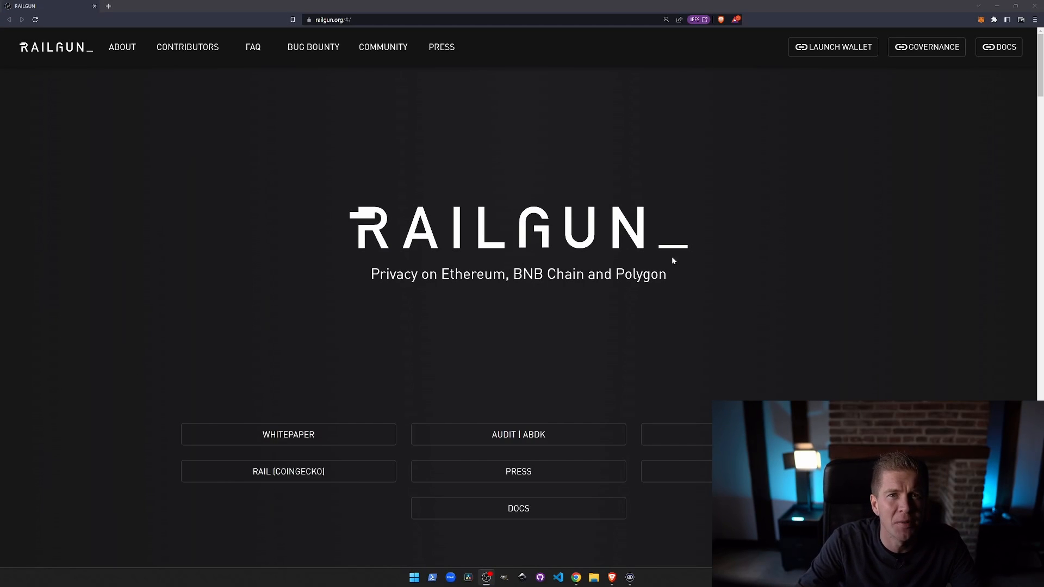
Launch the Railway wallet site from railgun.org in a new tab.
{"action": "scroll", "scroll_direction": "down", "scroll_amount": 3}
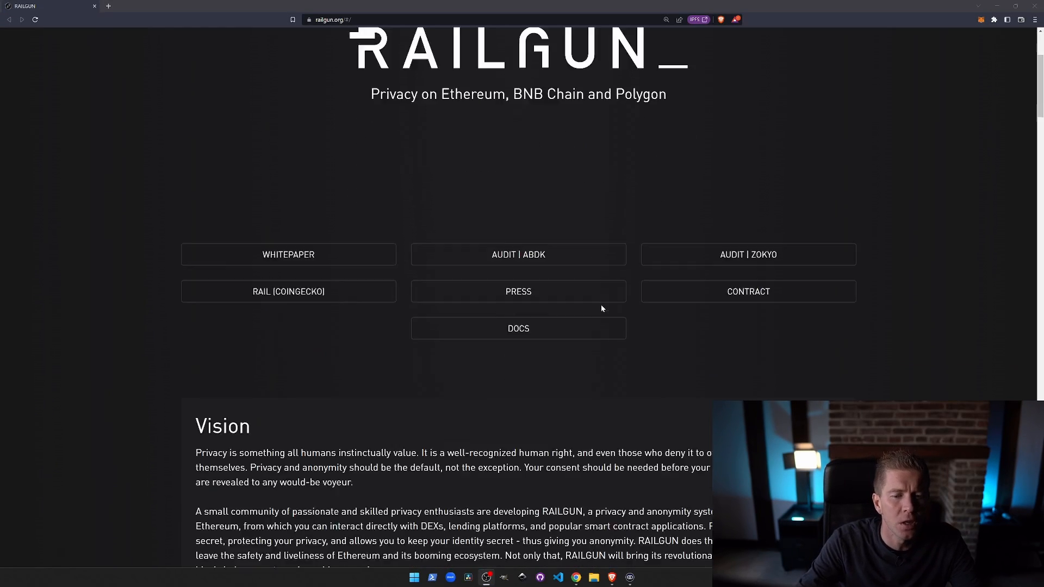
{"action": "scroll", "scroll_direction": "down", "scroll_amount": 3}
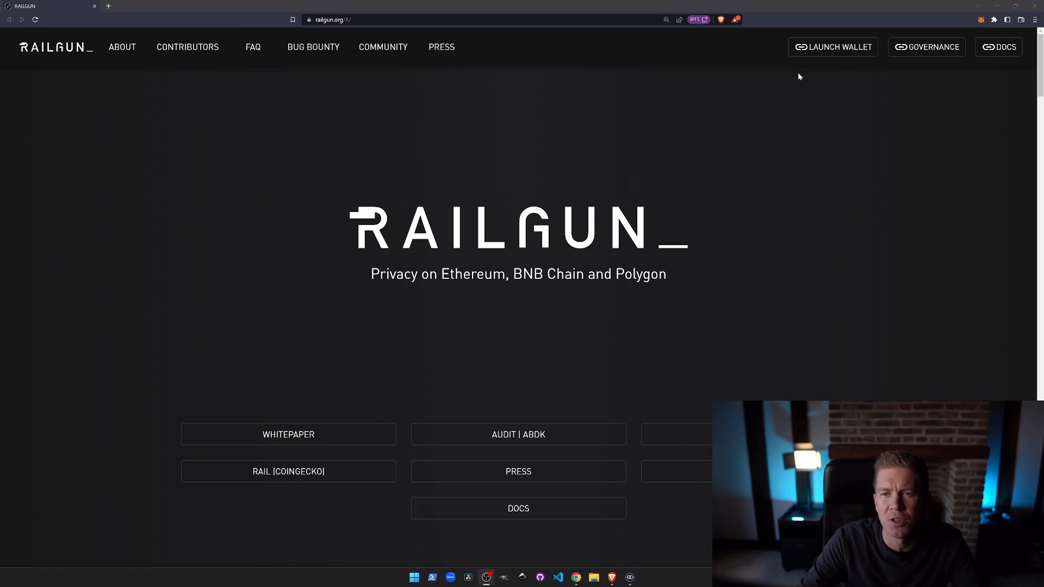
{"action": "mouse_move", "coordinate": [824, 111]}
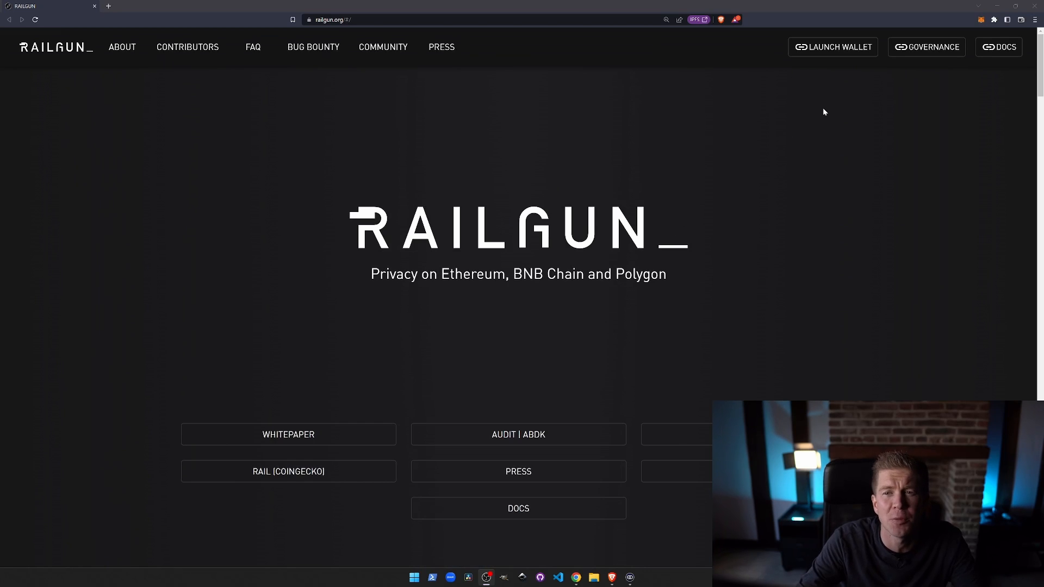
{"action": "mouse_move", "coordinate": [827, 104]}
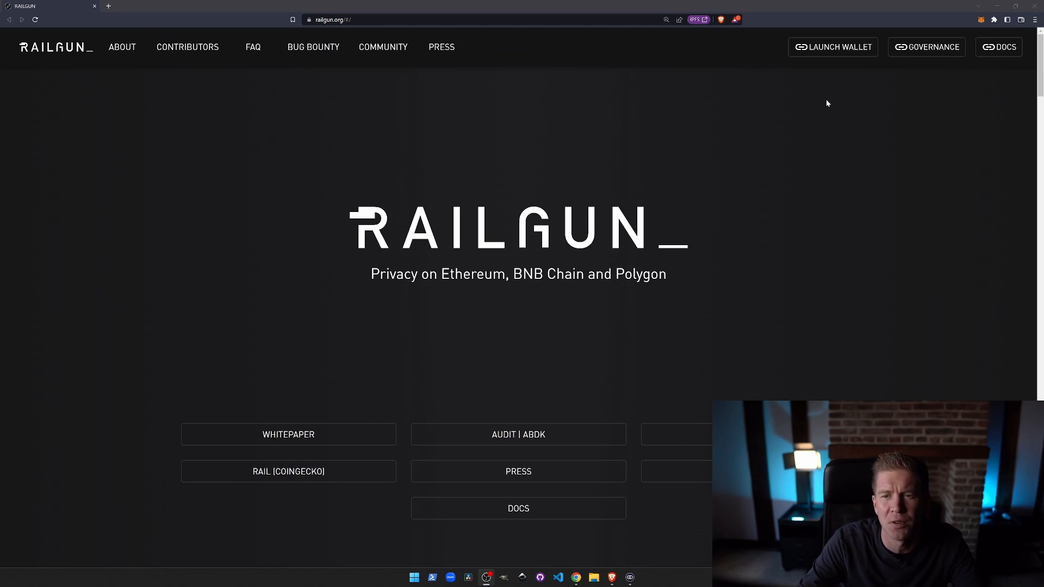
{"action": "left_click", "coordinate": [831, 47]}
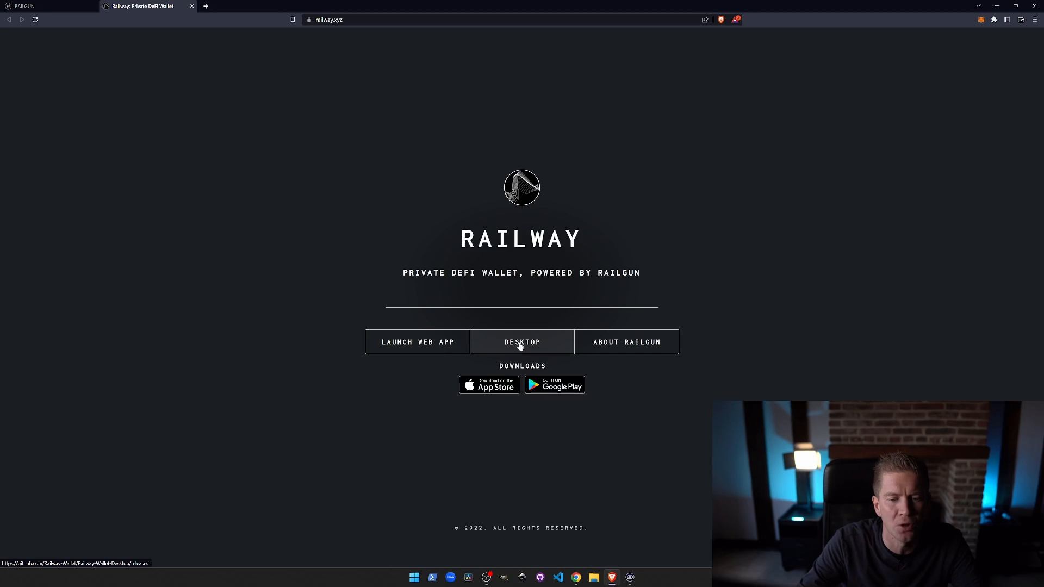
Launch the Railway web app and start a new wallet protected by a password.
{"action": "left_click", "coordinate": [417, 341]}
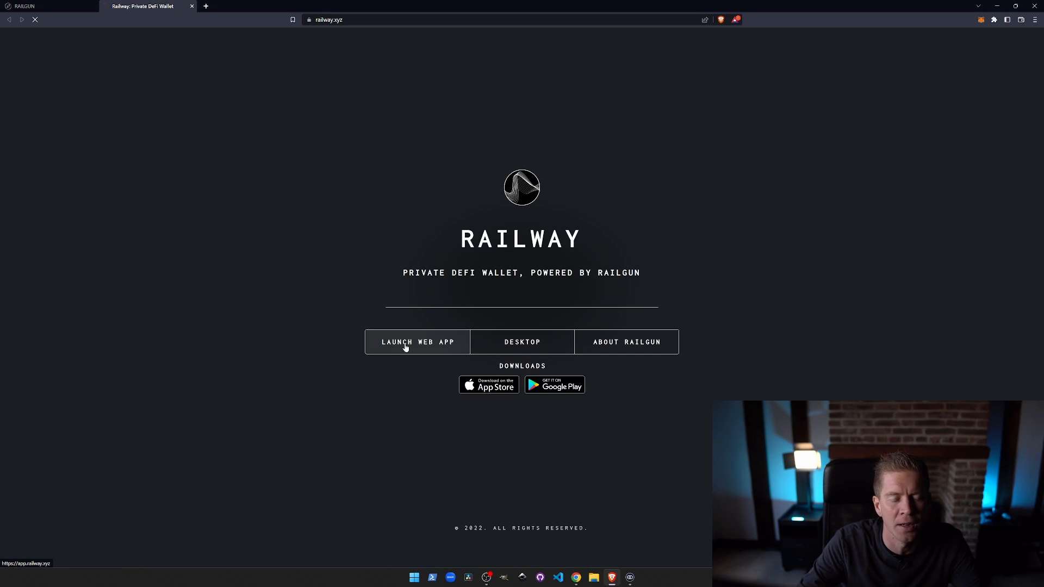
{"action": "left_click", "coordinate": [417, 342]}
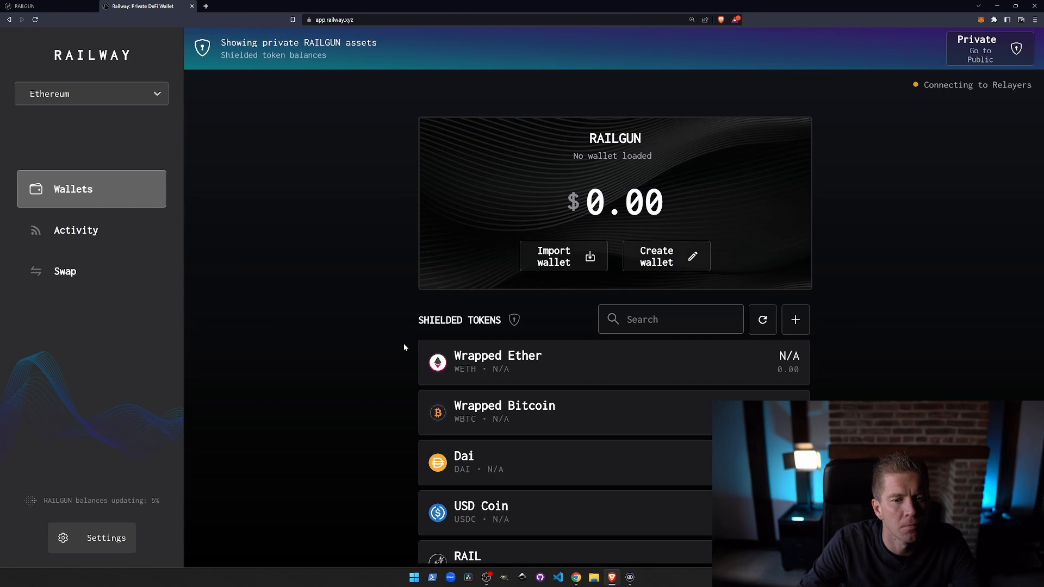
{"action": "mouse_move", "coordinate": [845, 259]}
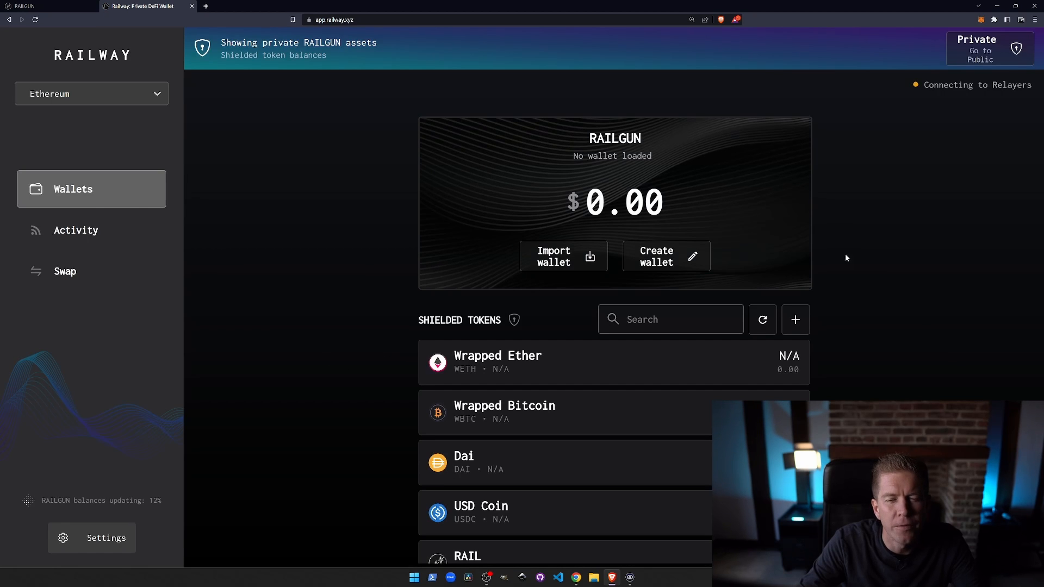
{"action": "left_click", "coordinate": [664, 256]}
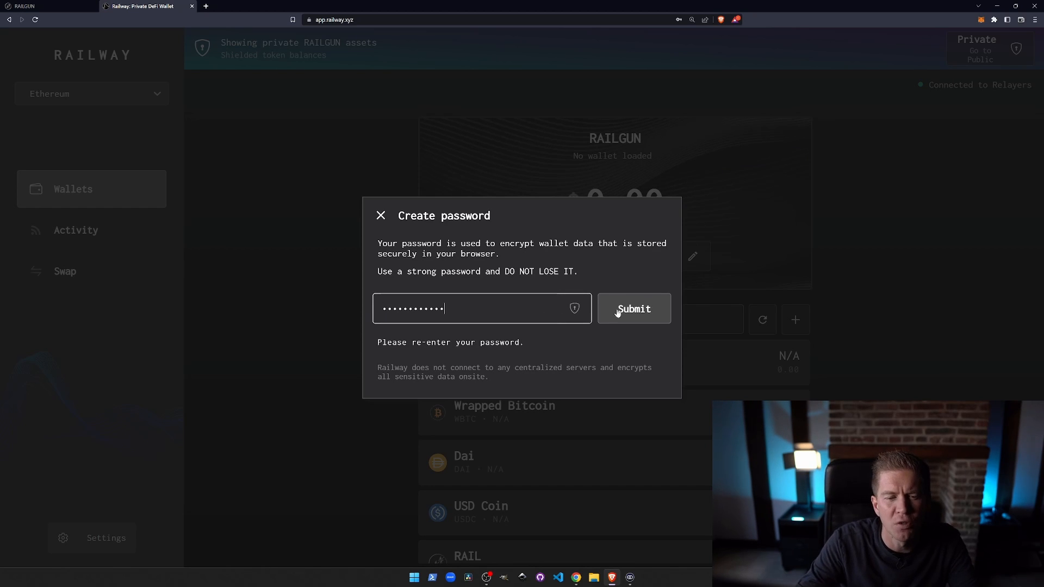
{"action": "left_click", "coordinate": [633, 307]}
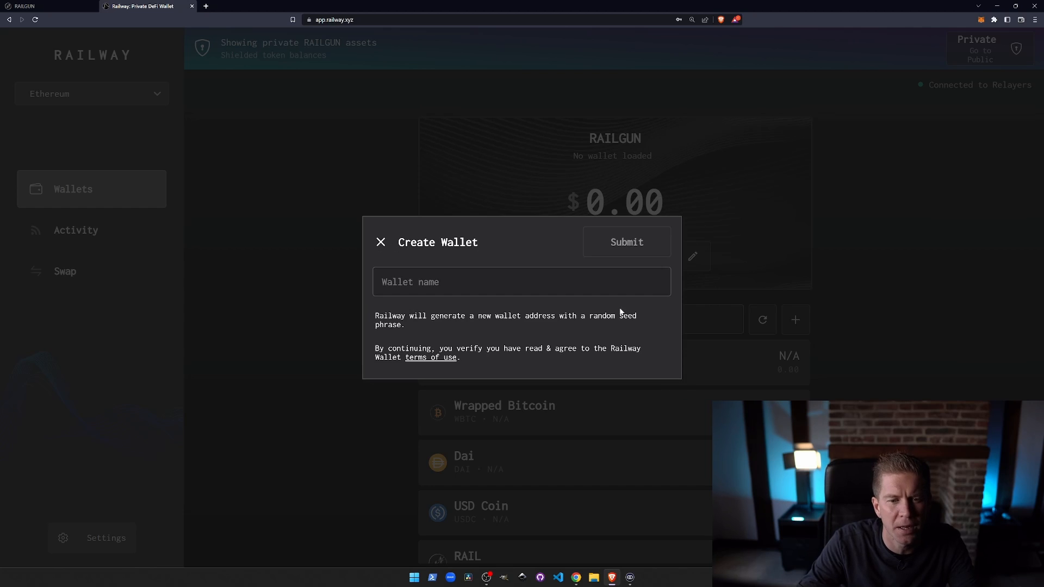
Name the wallet 'James Bachini', skip seed backup and finish setup to see the $0.00 private balance.
{"action": "left_click", "coordinate": [520, 280]}
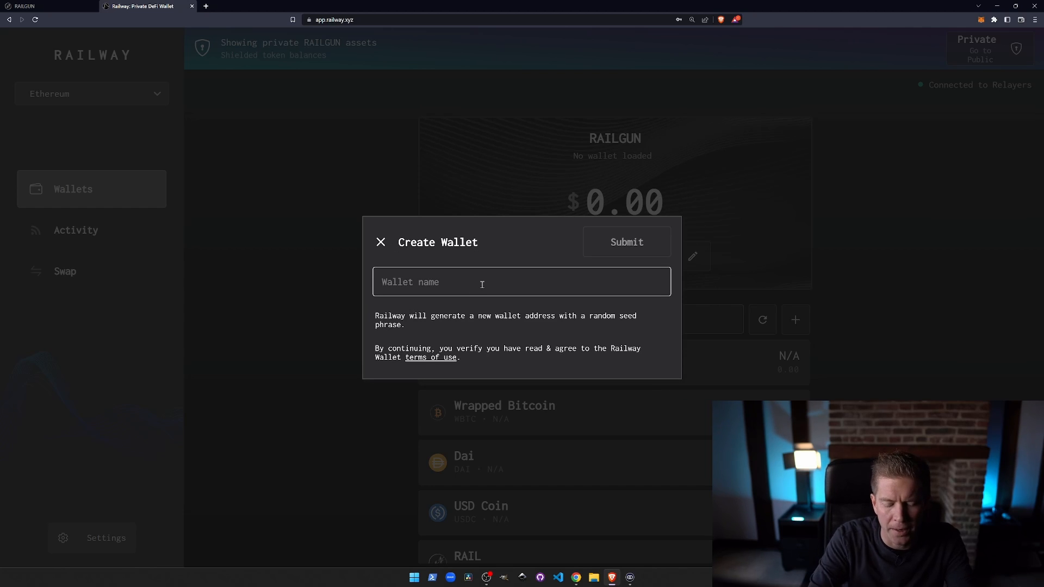
{"action": "type", "text": "James Bachini"}
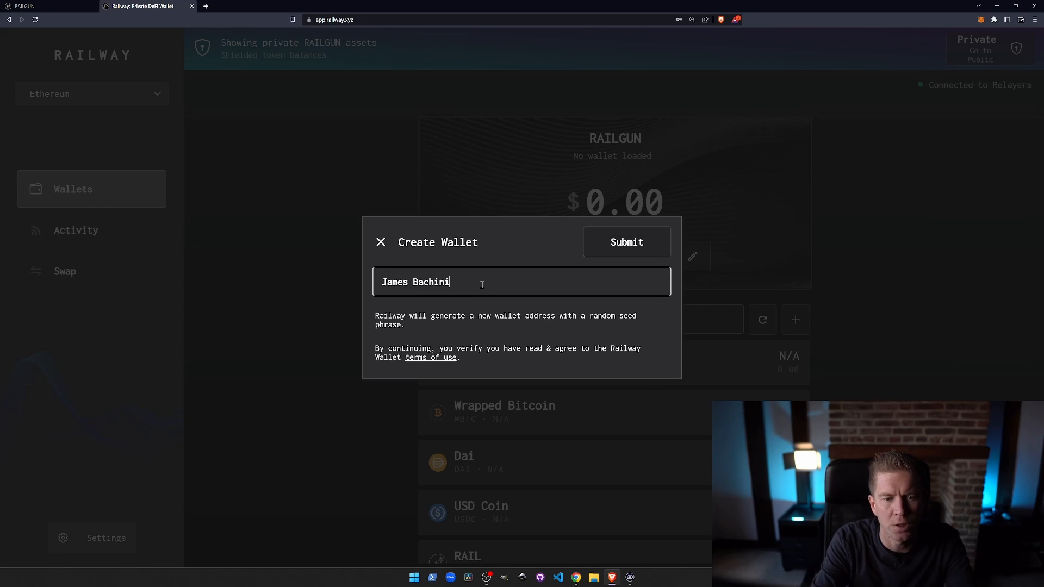
{"action": "left_click", "coordinate": [625, 242]}
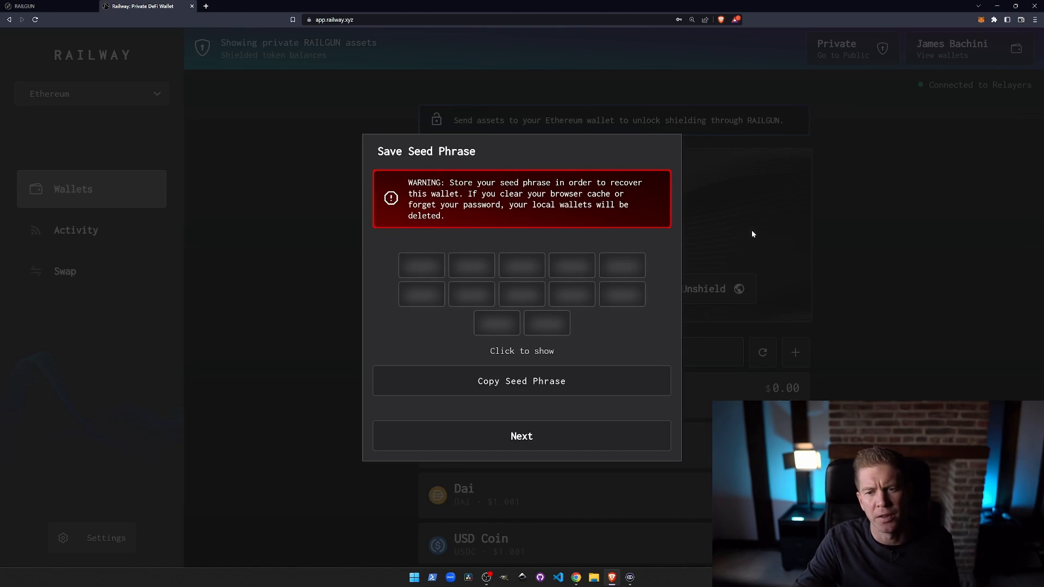
{"action": "left_click", "coordinate": [521, 436]}
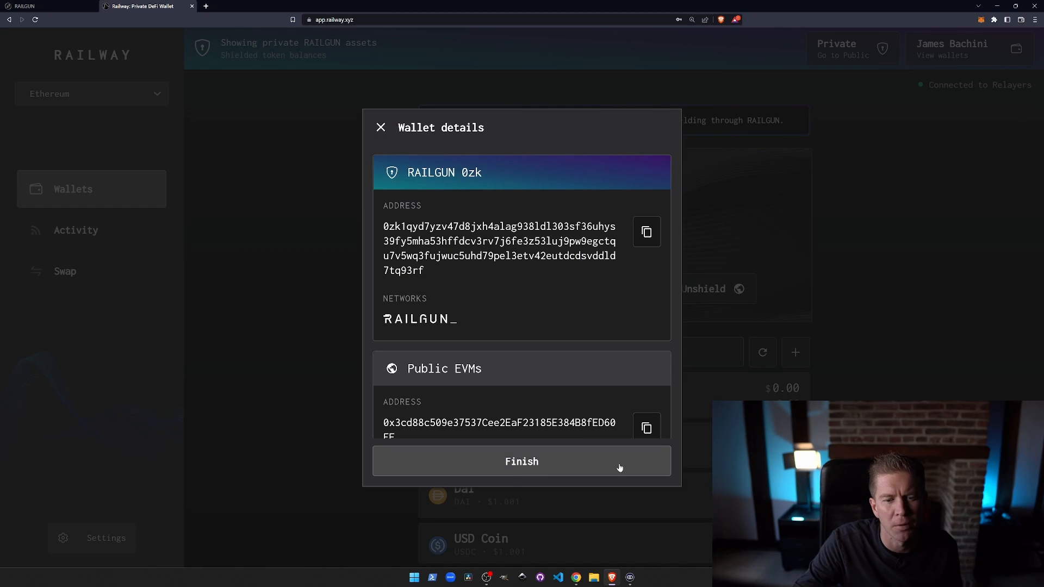
{"action": "left_click", "coordinate": [521, 461]}
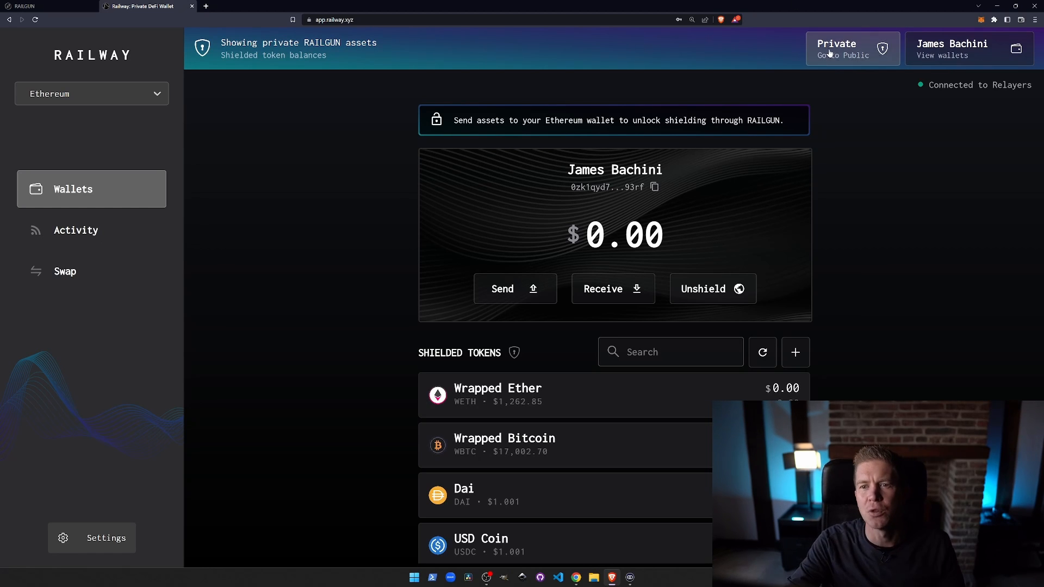
Switch to public balances and copy the wallet's public receive address.
{"action": "left_click", "coordinate": [850, 47]}
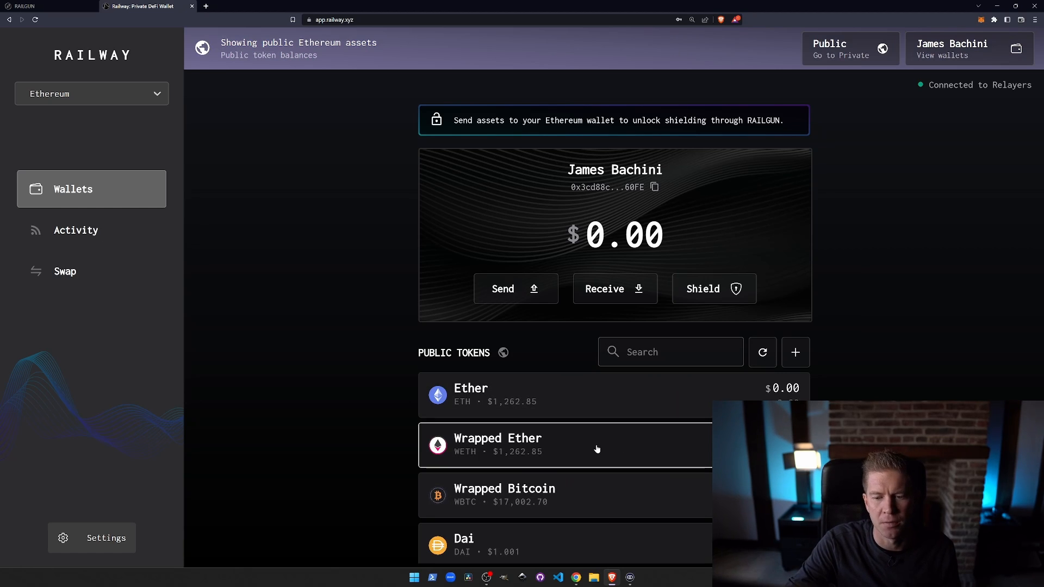
{"action": "left_click", "coordinate": [613, 288]}
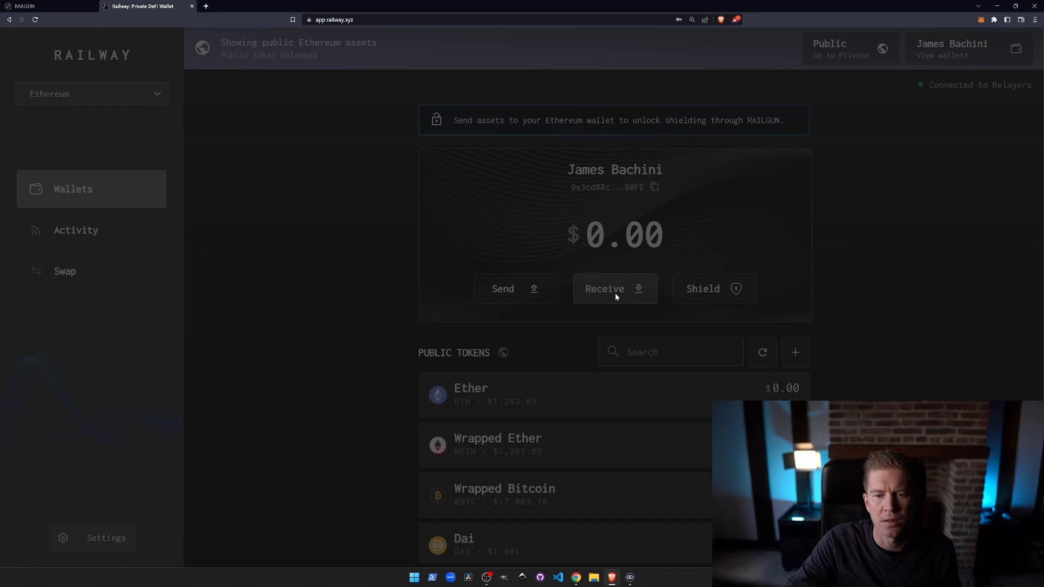
{"action": "left_click", "coordinate": [613, 288]}
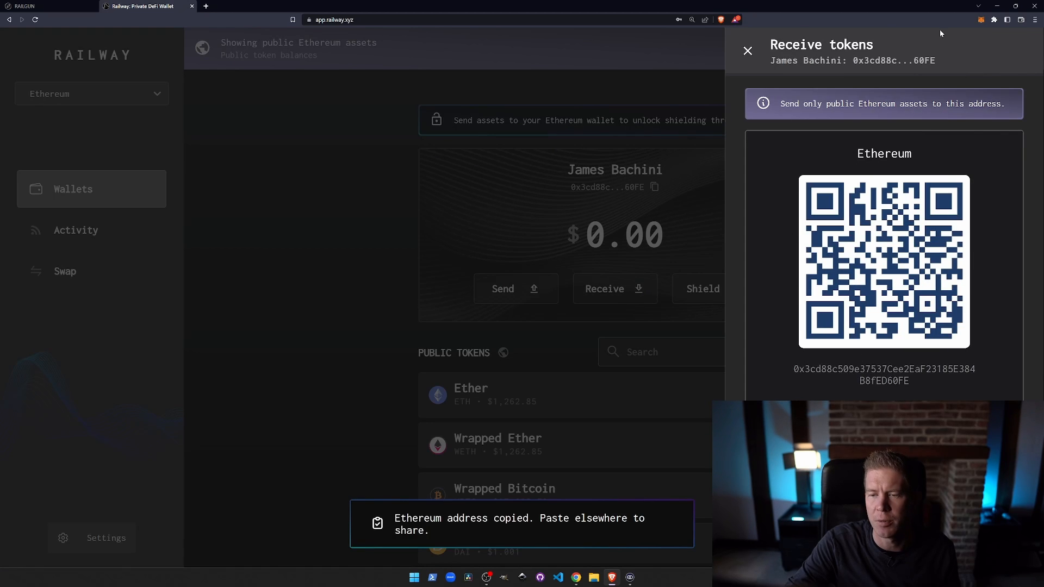
In MetaMask, send 0.1 WETH to the copied Railway public address and confirm.
{"action": "left_click", "coordinate": [979, 20]}
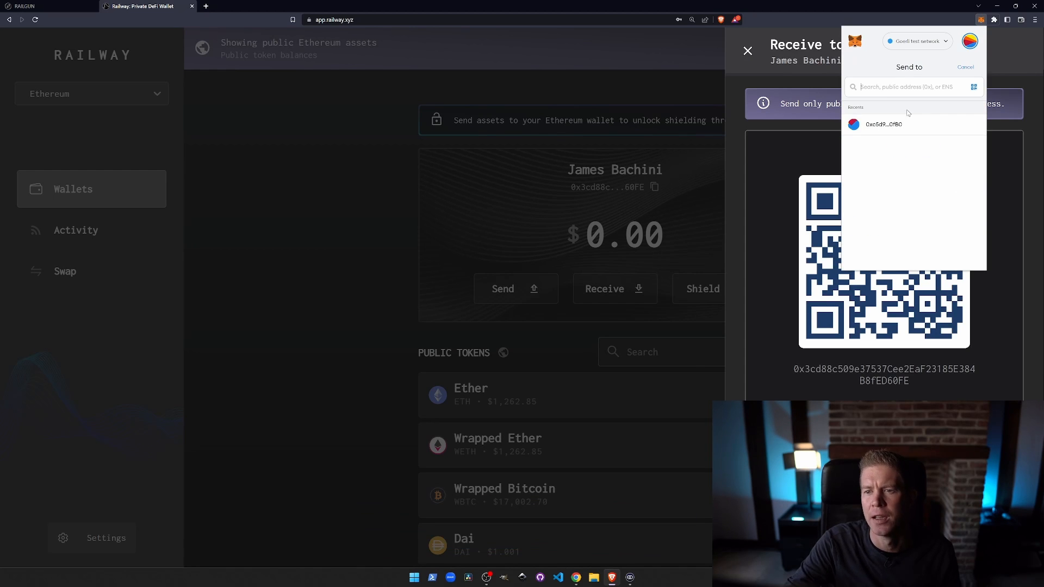
{"action": "left_click", "coordinate": [883, 124]}
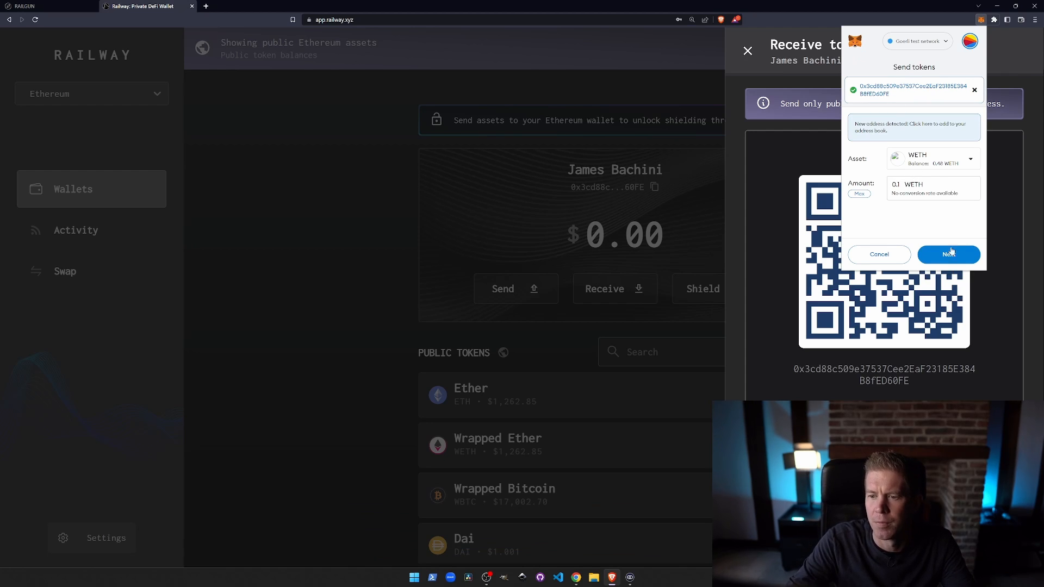
{"action": "left_click", "coordinate": [948, 253]}
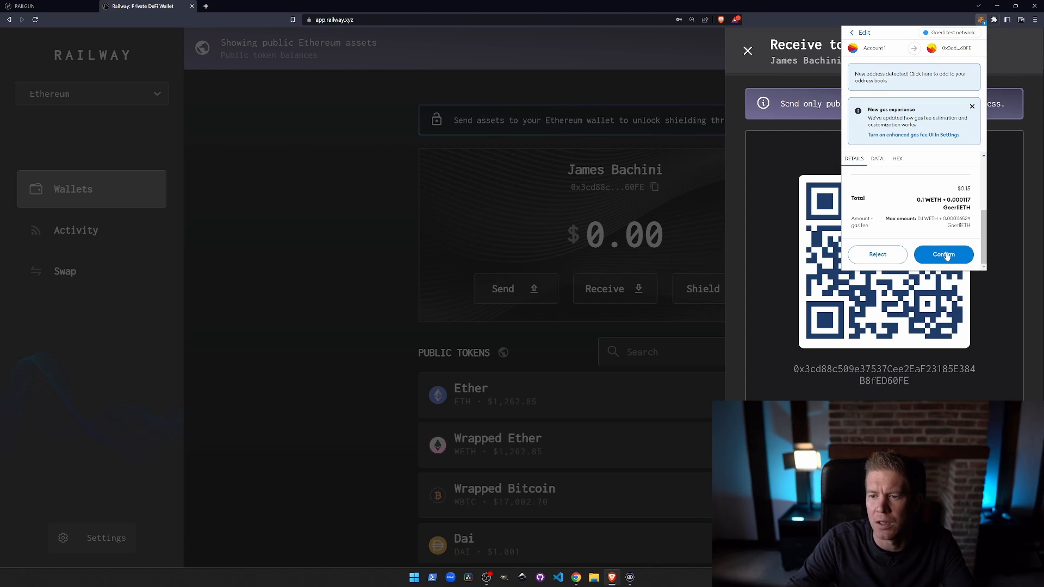
{"action": "left_click", "coordinate": [943, 255]}
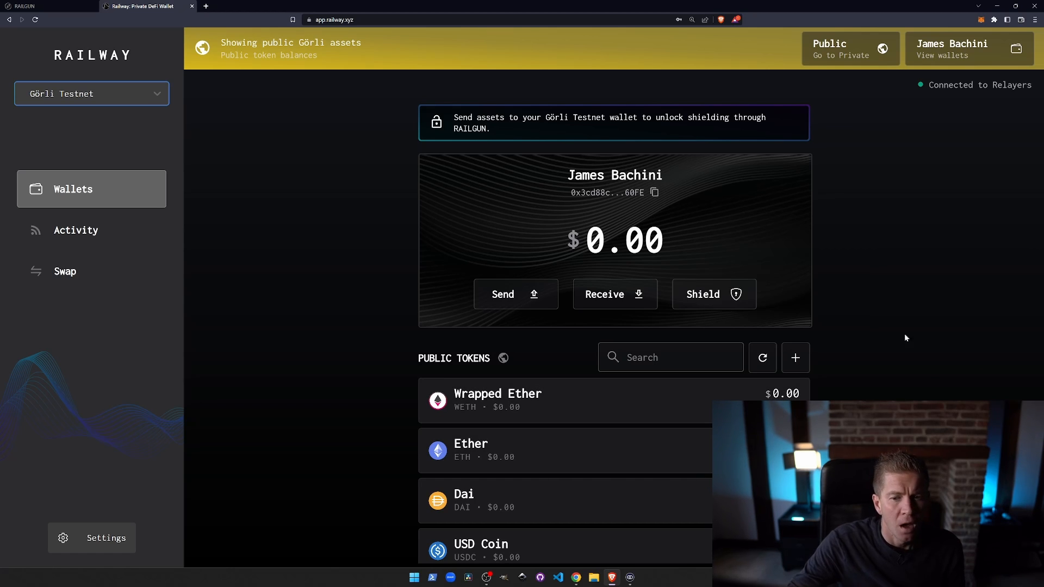
{"action": "mouse_move", "coordinate": [849, 308]}
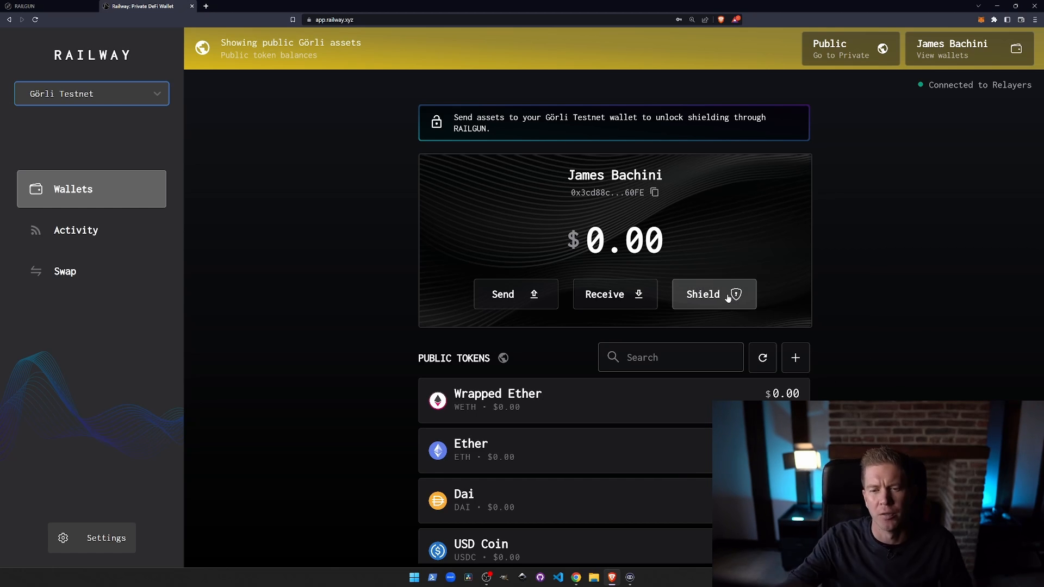
Begin shielding and request WETH approval, reaching the wallet password prompt.
{"action": "left_click", "coordinate": [714, 295]}
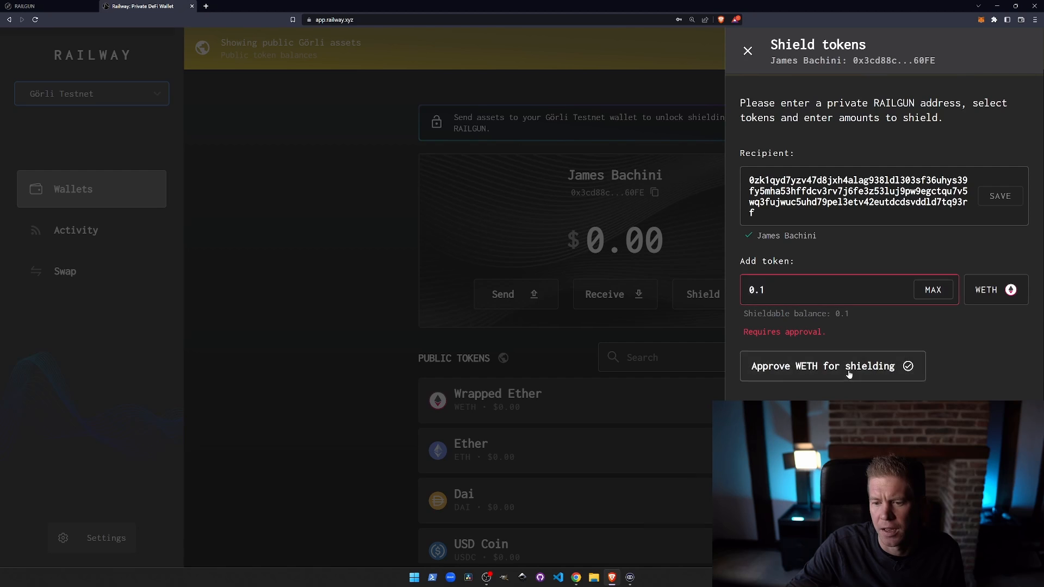
{"action": "left_click", "coordinate": [832, 367]}
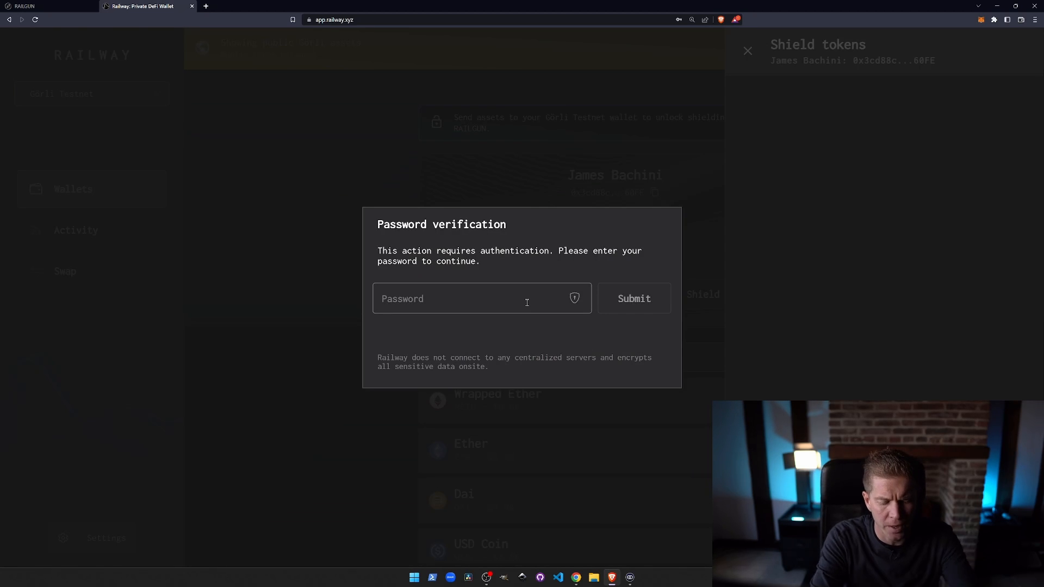
{"action": "left_click", "coordinate": [633, 298]}
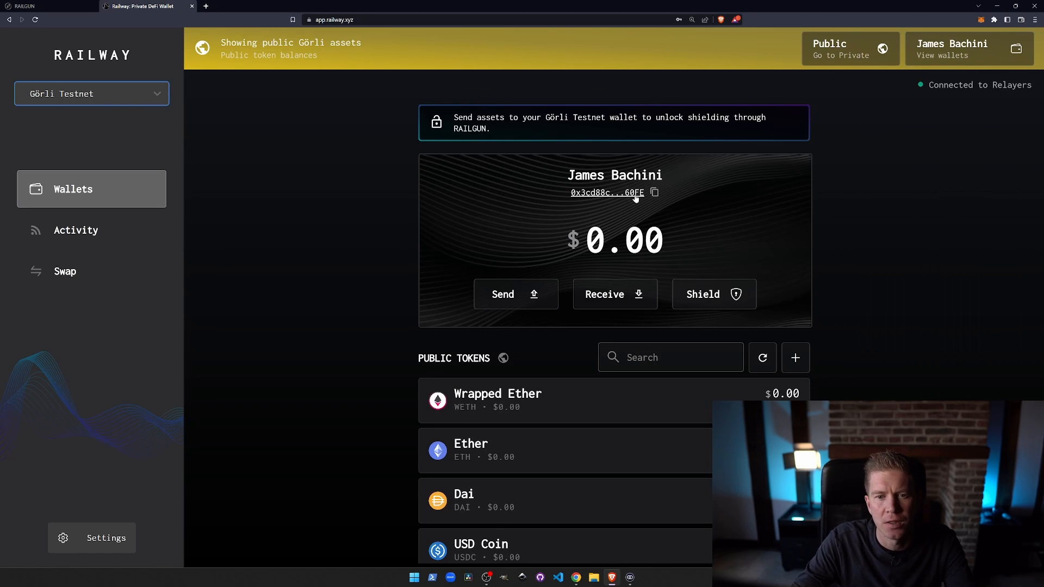
{"action": "left_click", "coordinate": [654, 192]}
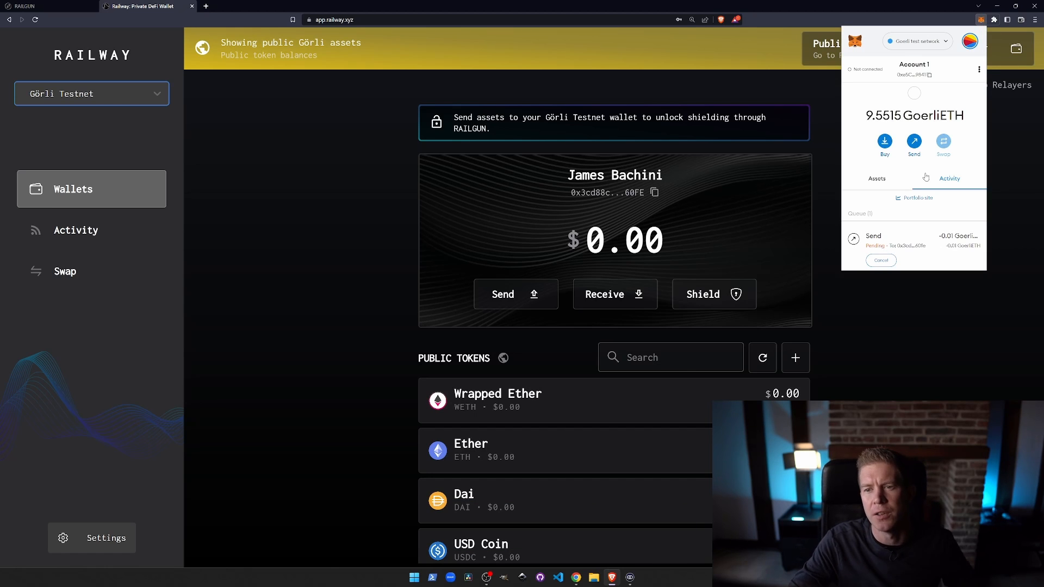
{"action": "mouse_move", "coordinate": [925, 174]}
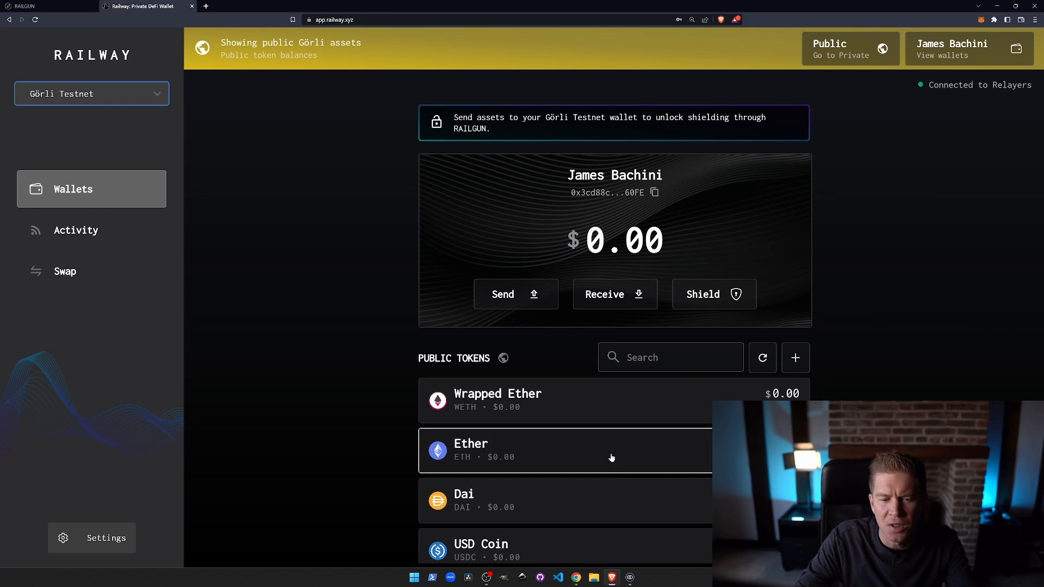
{"action": "mouse_move", "coordinate": [702, 319]}
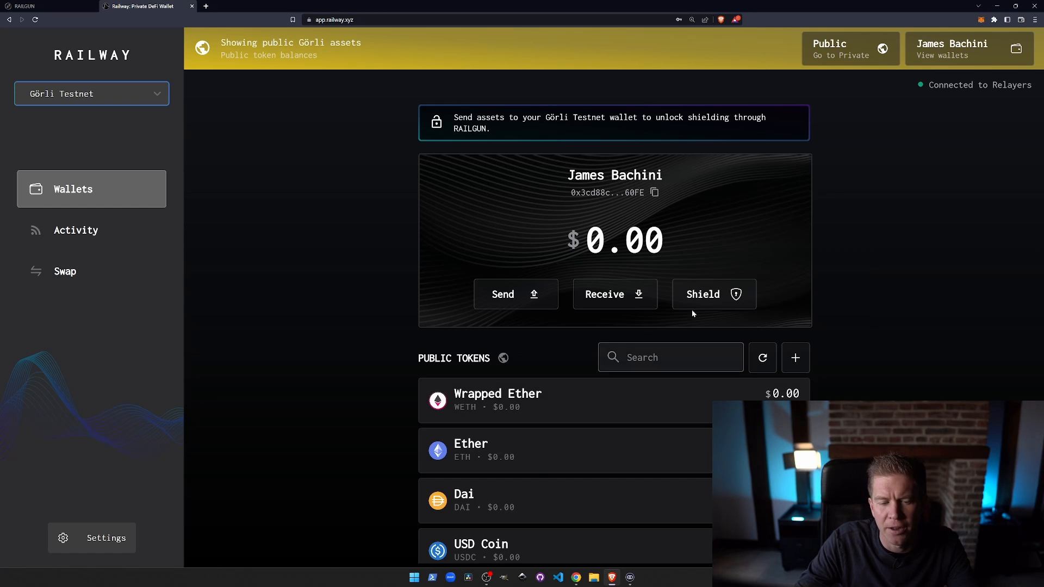
Approve WETH and shield 0.1 WETH into the private RAILGUN address.
{"action": "left_click", "coordinate": [713, 295]}
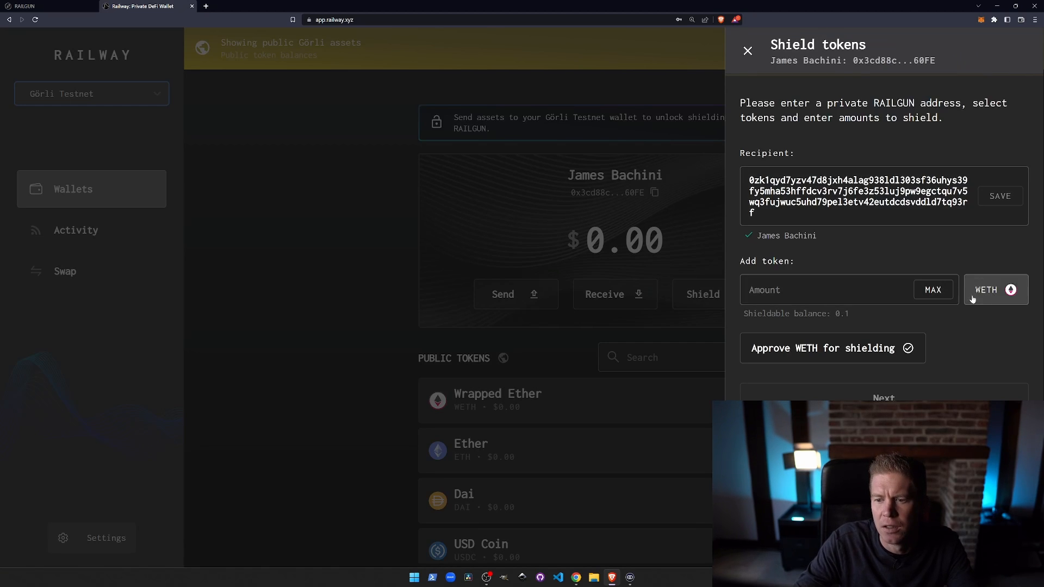
{"action": "left_click", "coordinate": [932, 289]}
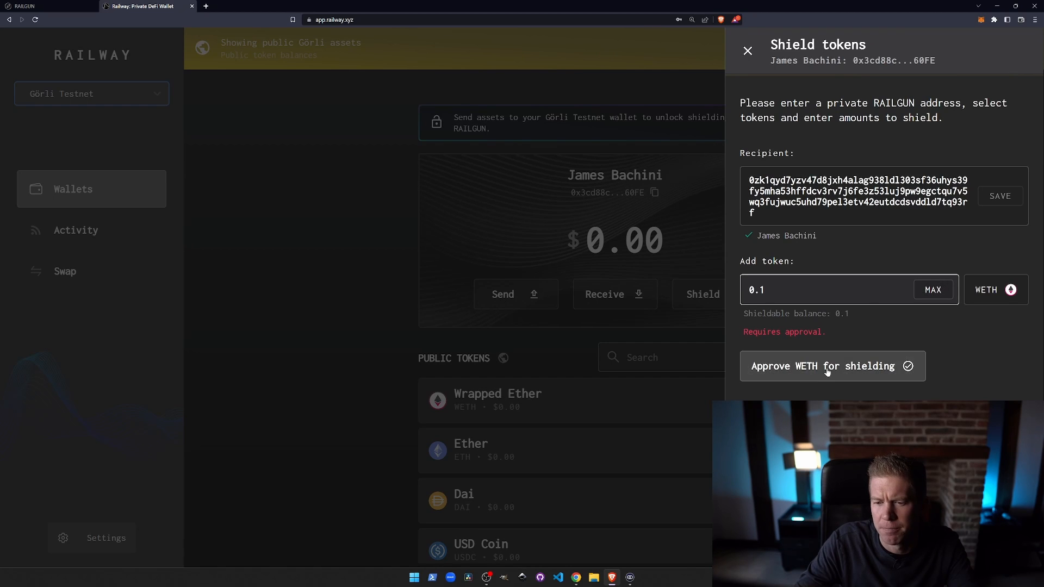
{"action": "left_click", "coordinate": [830, 367]}
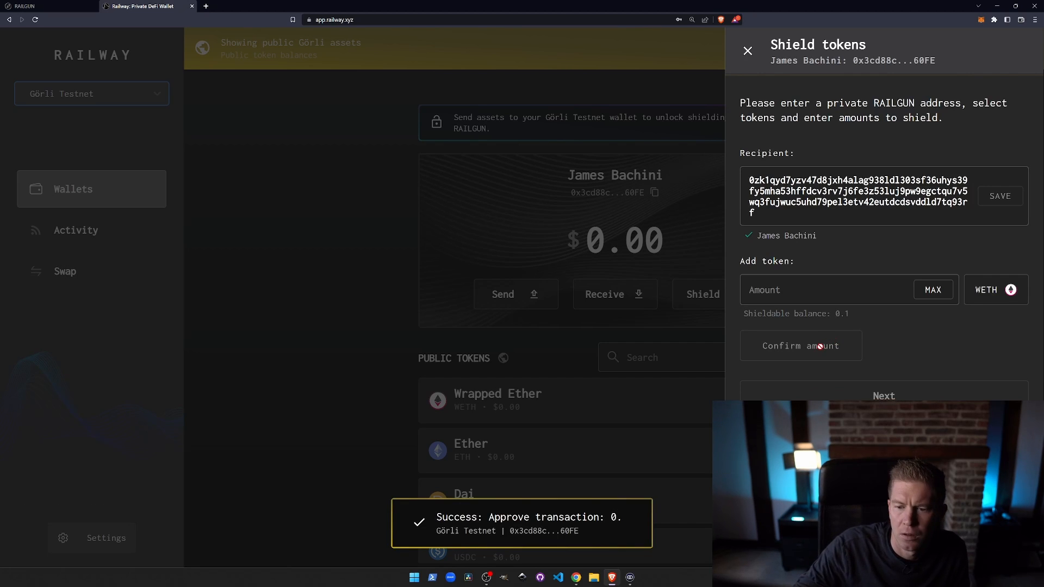
{"action": "type", "text": "0.1"}
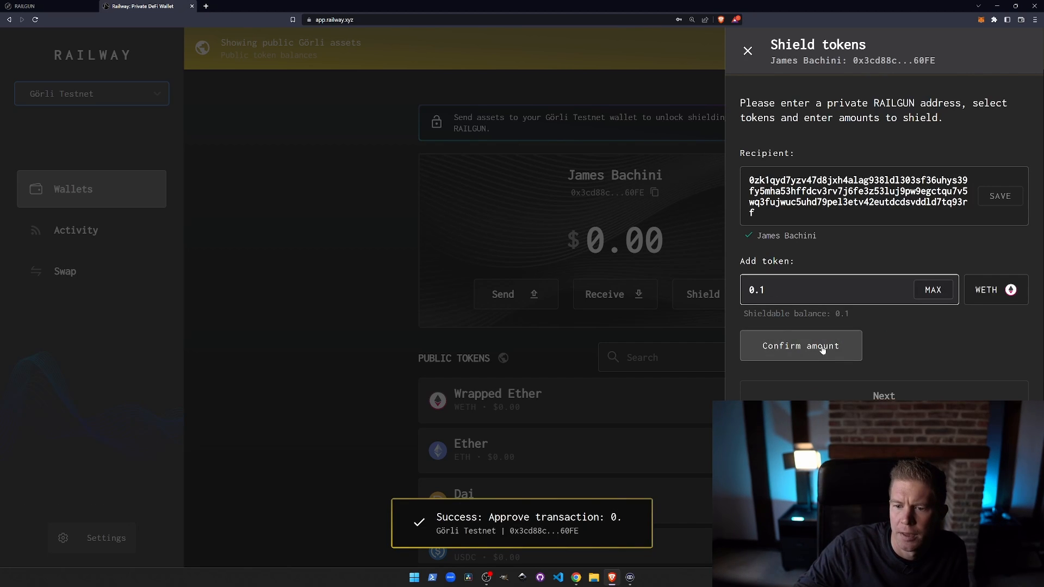
{"action": "left_click", "coordinate": [800, 346]}
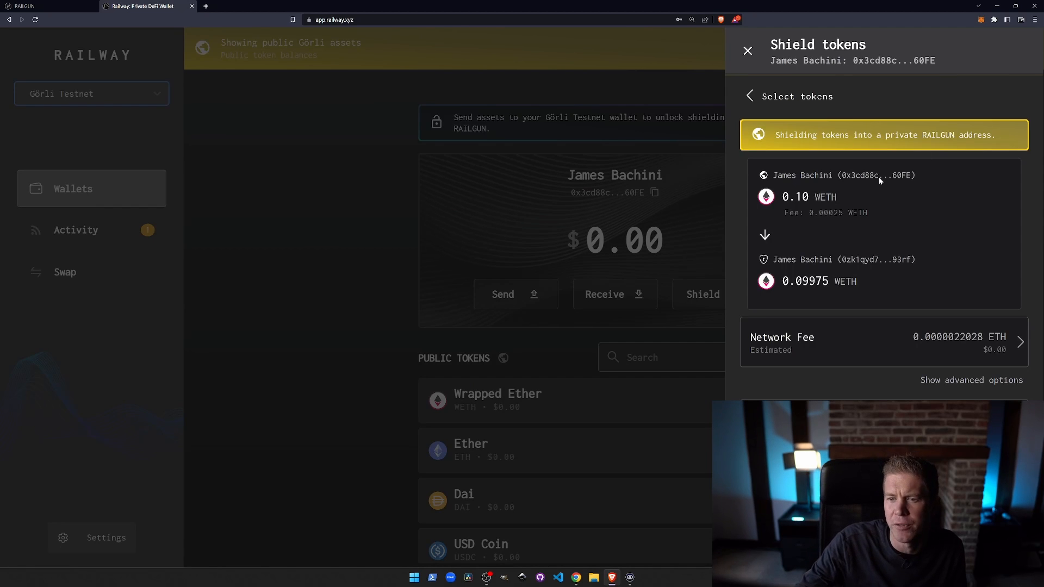
{"action": "mouse_move", "coordinate": [850, 176]}
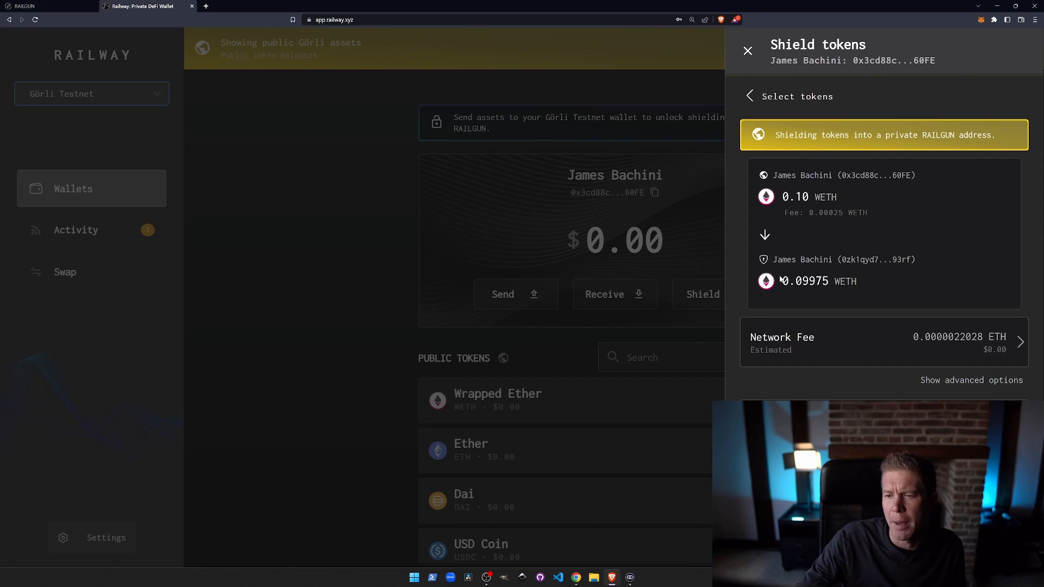
{"action": "left_click", "coordinate": [747, 51]}
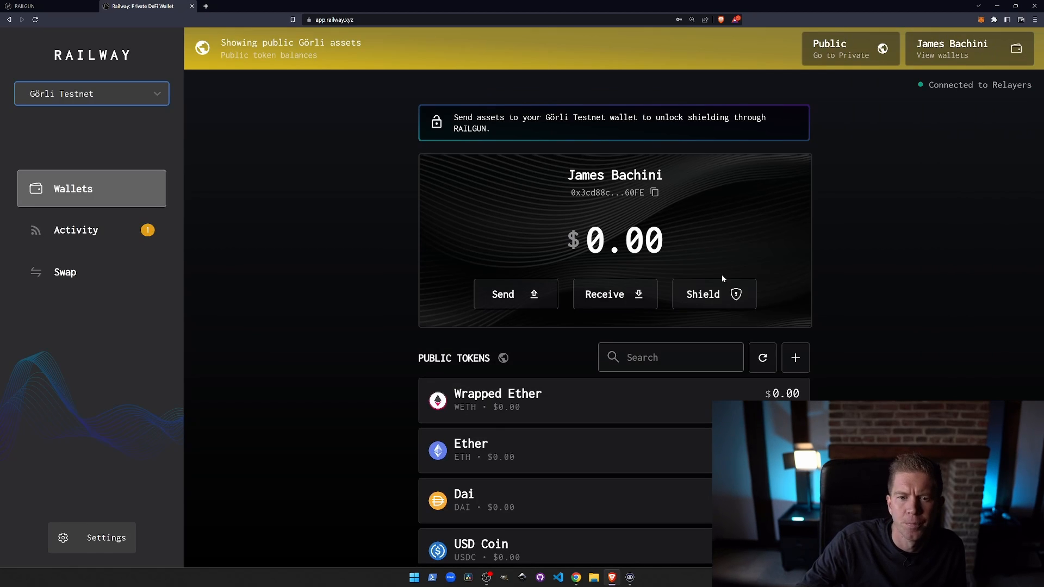
Switch the wallet view to the private RAILGUN shielded balances.
{"action": "left_click", "coordinate": [851, 49]}
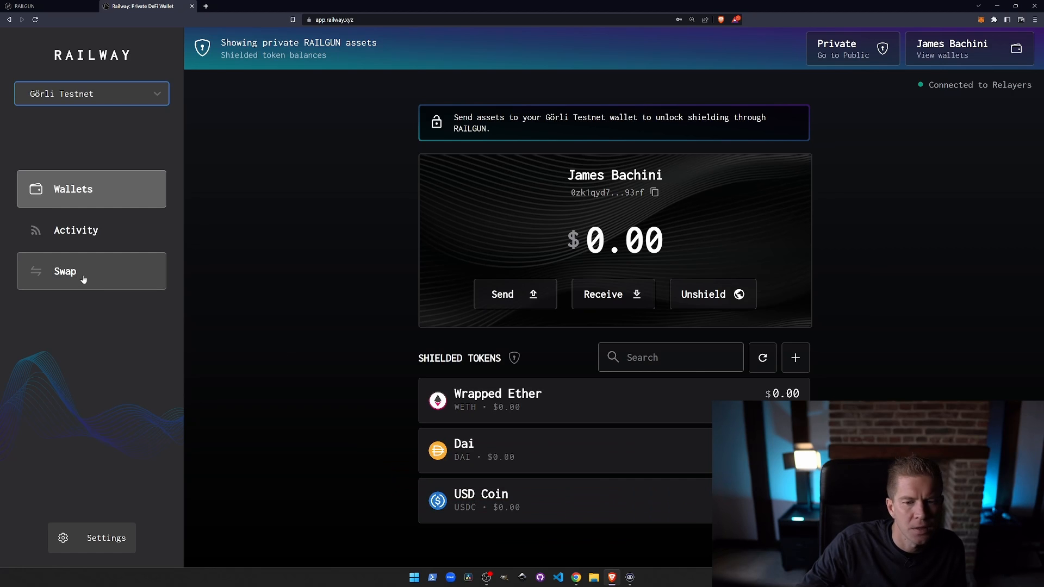
{"action": "mouse_move", "coordinate": [903, 303]}
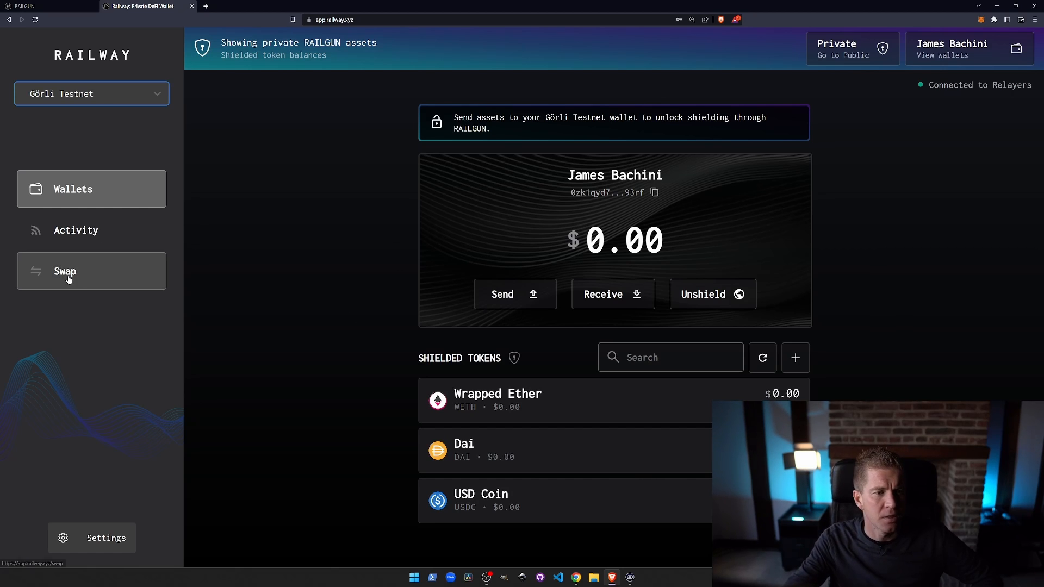
Set up a private swap paying 0.09 WETH for about 7,506.21 USDC.
{"action": "left_click", "coordinate": [92, 270]}
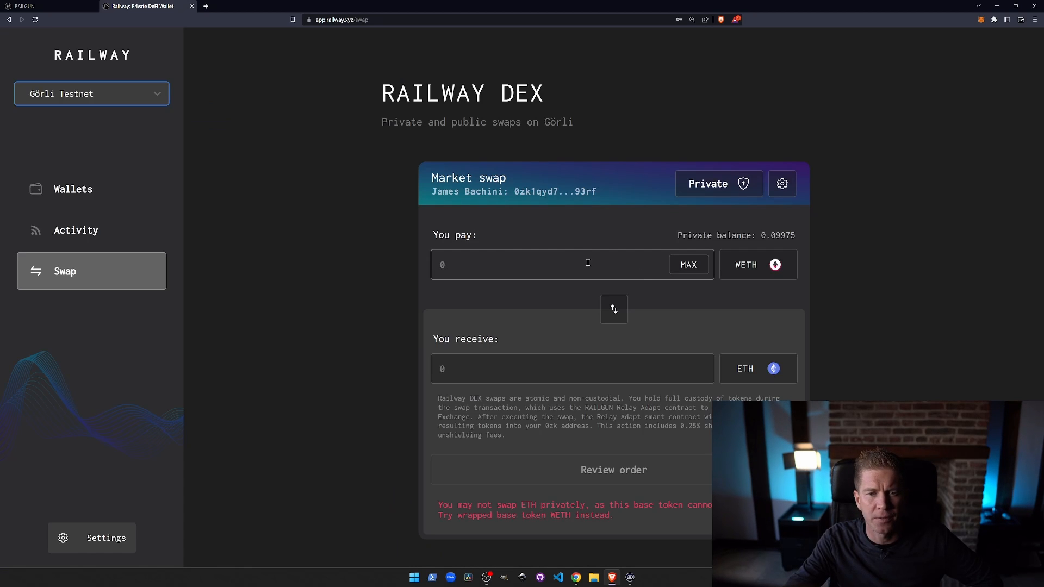
{"action": "left_click", "coordinate": [687, 265]}
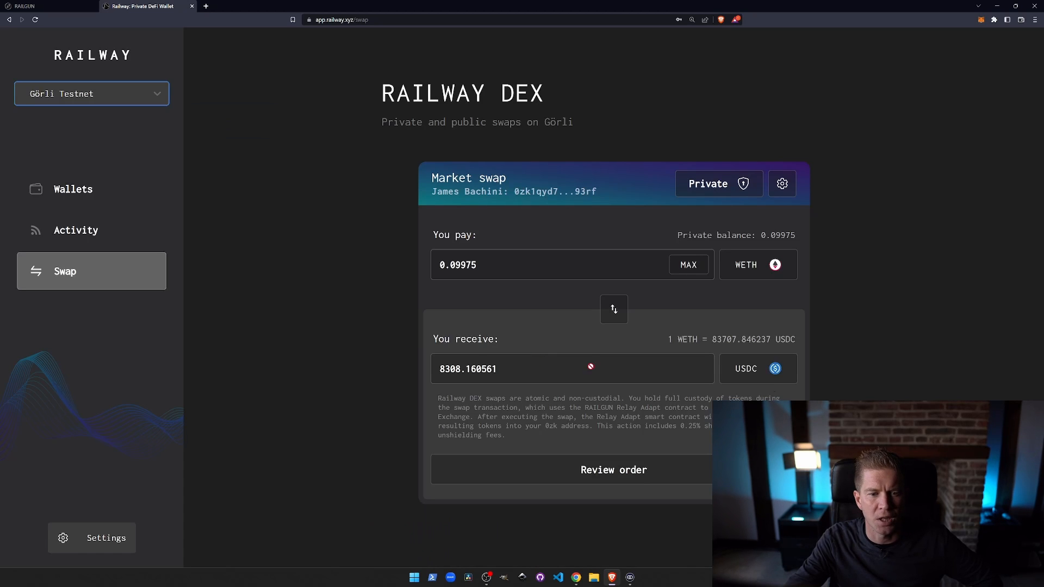
{"action": "double_click", "coordinate": [464, 265]}
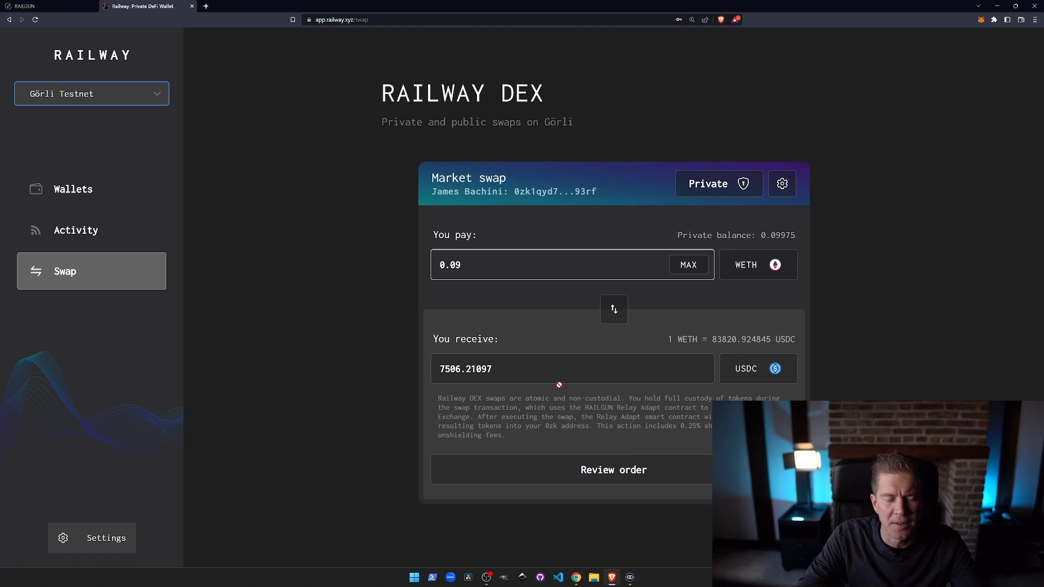
{"action": "mouse_move", "coordinate": [613, 469]}
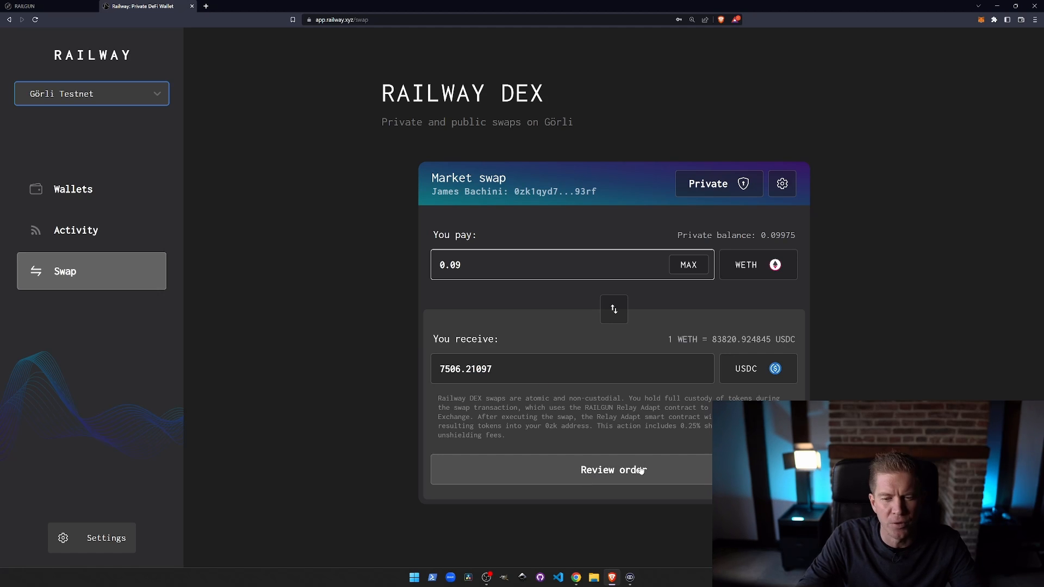
Review the order, confirm the password, generate the proof and execute the 0.09 WETH-to-USDC swap.
{"action": "left_click", "coordinate": [612, 470]}
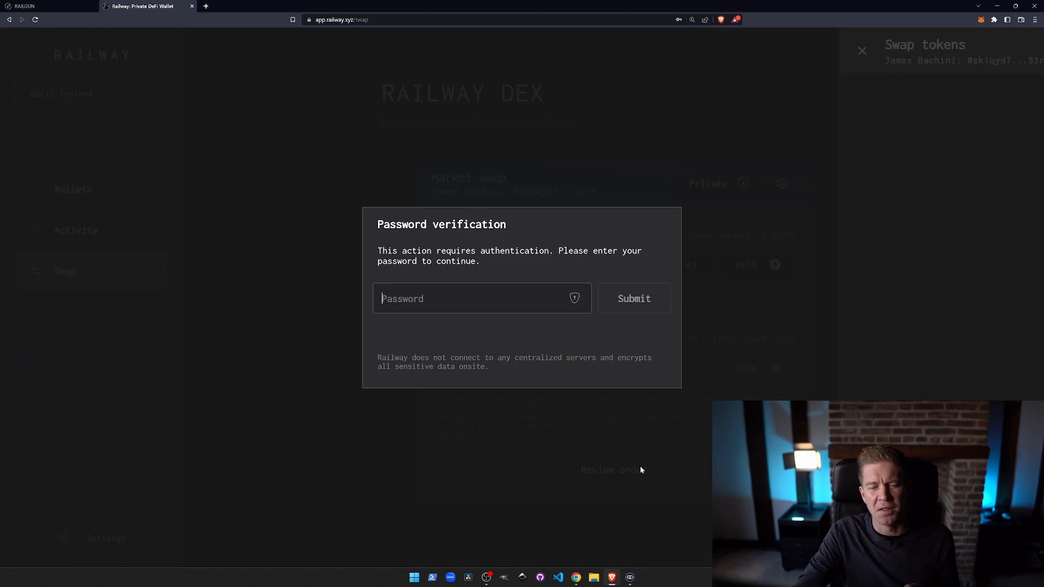
{"action": "type", "text": "password"}
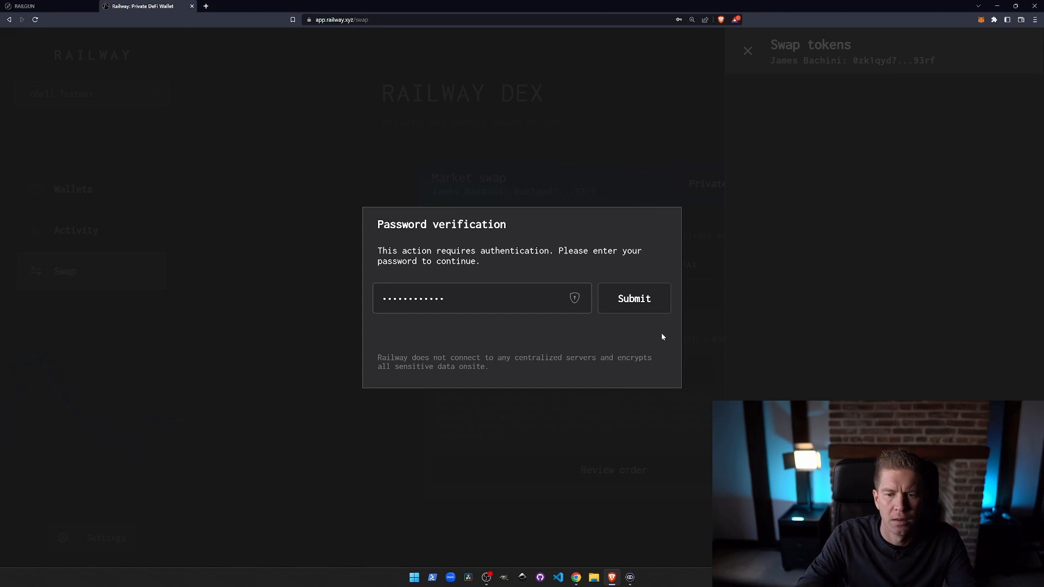
{"action": "left_click", "coordinate": [633, 298]}
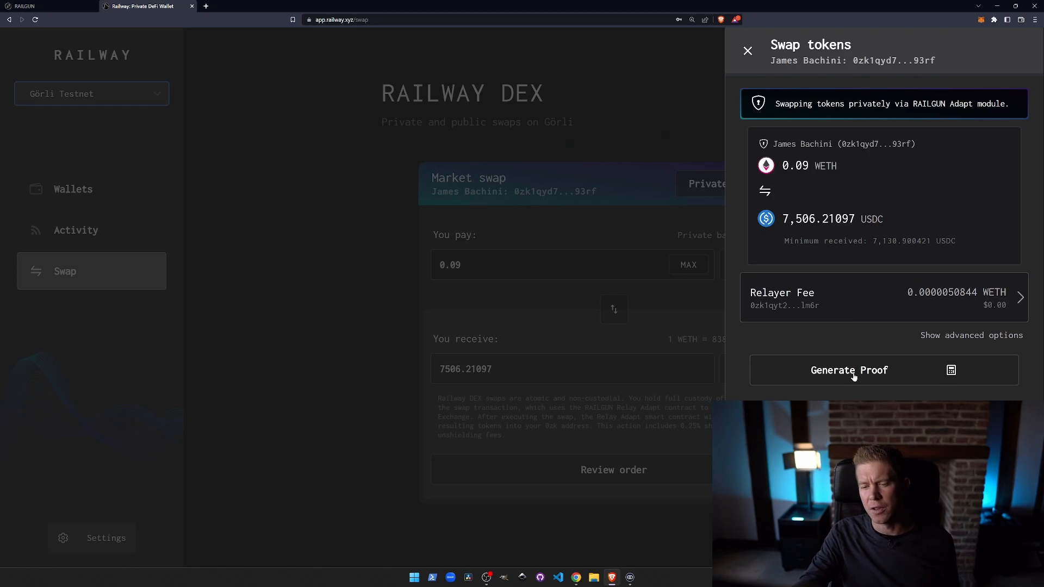
{"action": "left_click", "coordinate": [849, 370]}
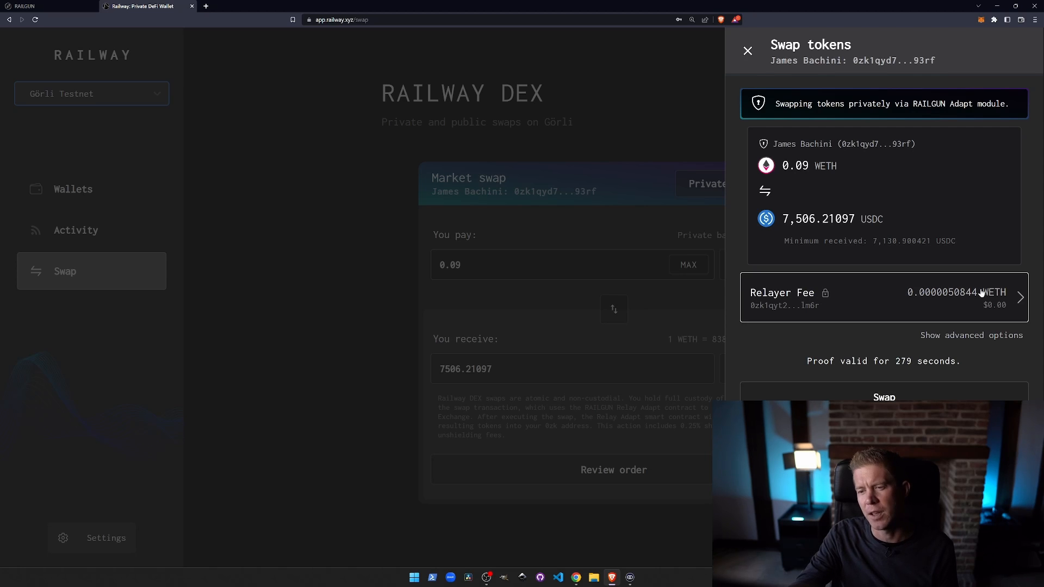
{"action": "left_click", "coordinate": [883, 397]}
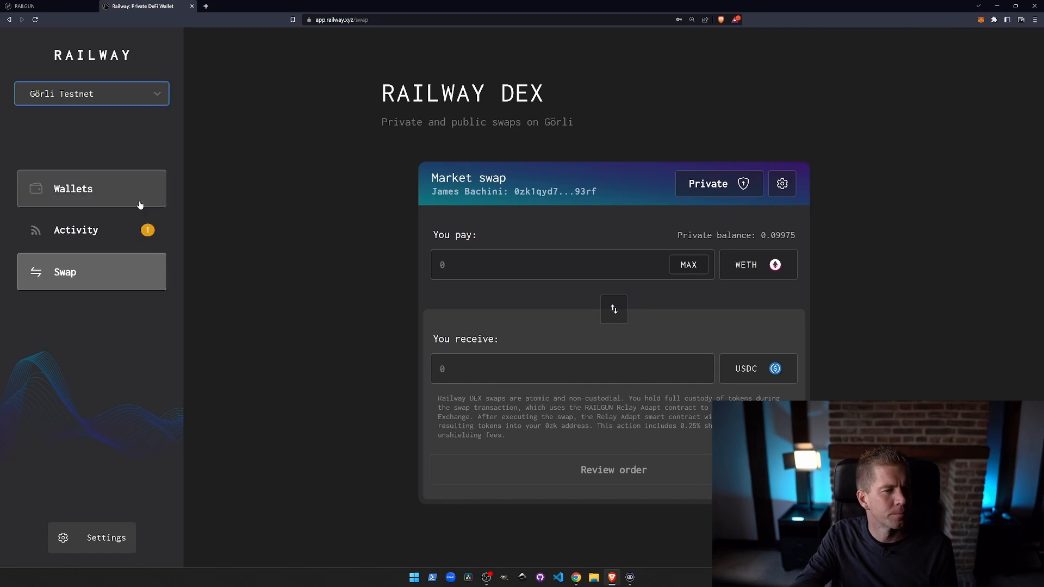
Return to the private balances, now including USD Coin.
{"action": "left_click", "coordinate": [91, 188]}
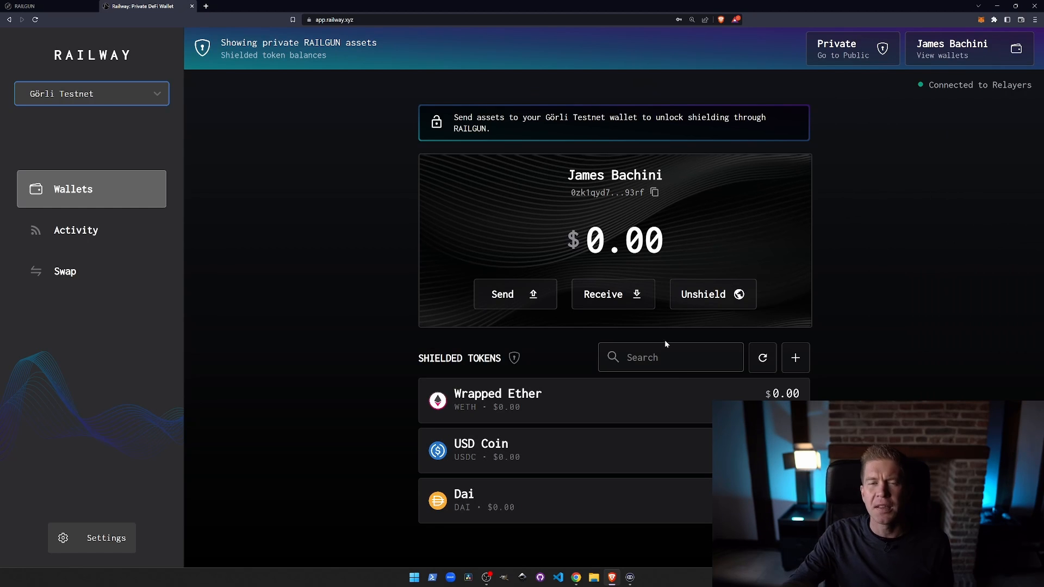
{"action": "mouse_move", "coordinate": [568, 445]}
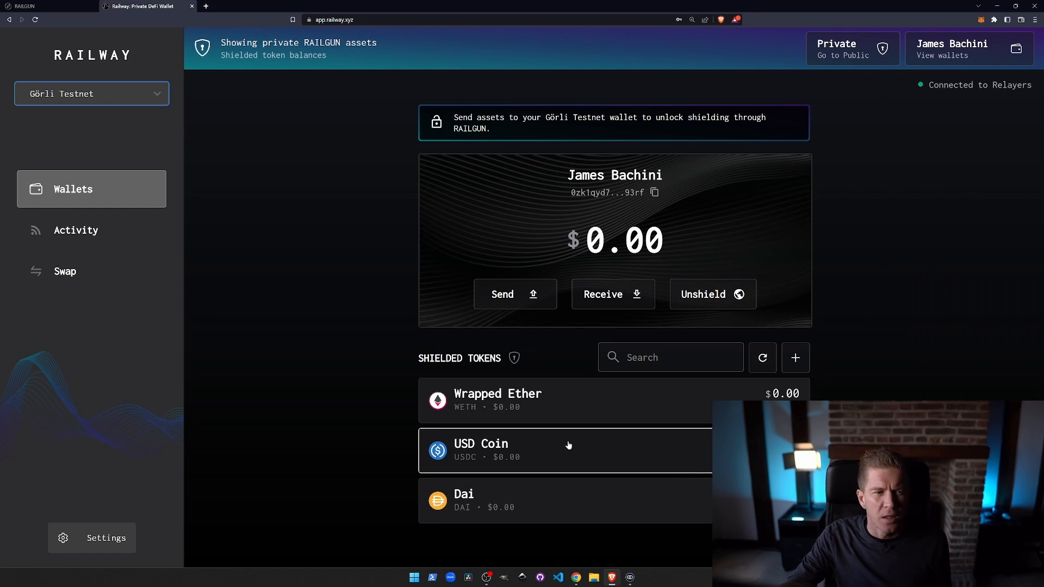
{"action": "mouse_move", "coordinate": [98, 478]}
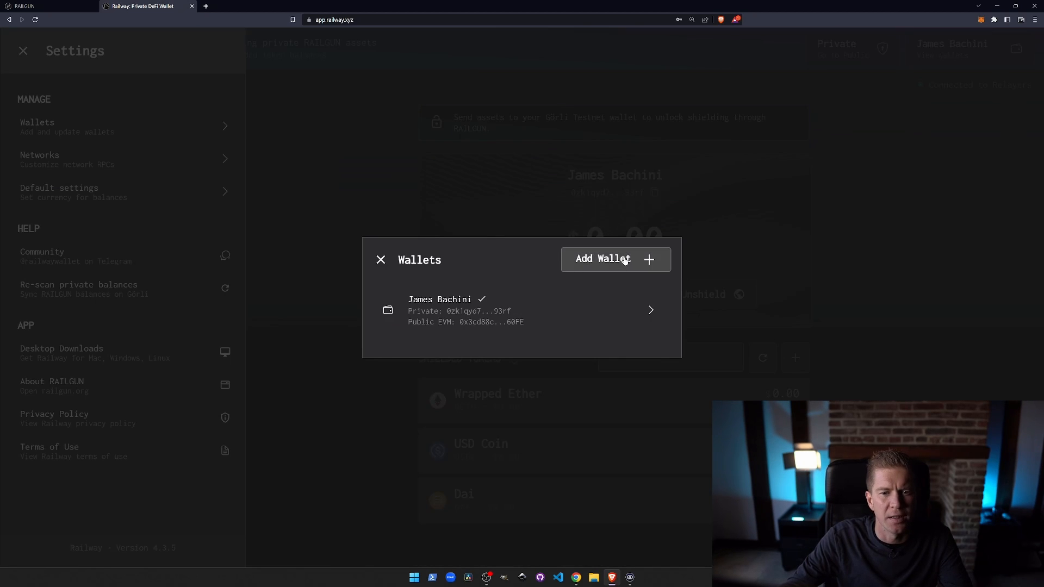
Create a second wallet named 'Obfuscated Wallet', skipping seed backup, and make it active.
{"action": "left_click", "coordinate": [614, 258]}
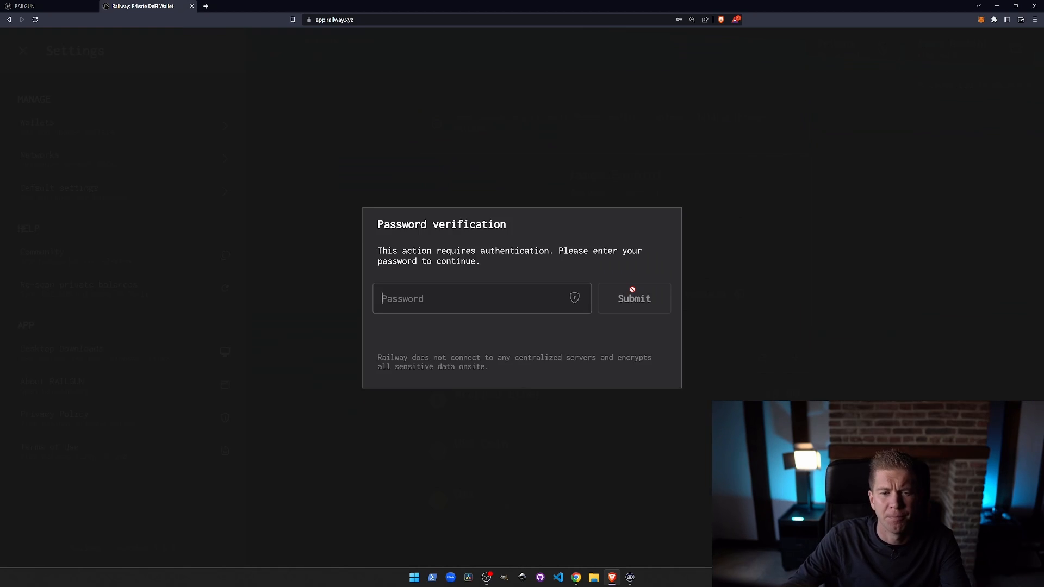
{"action": "left_click", "coordinate": [632, 298]}
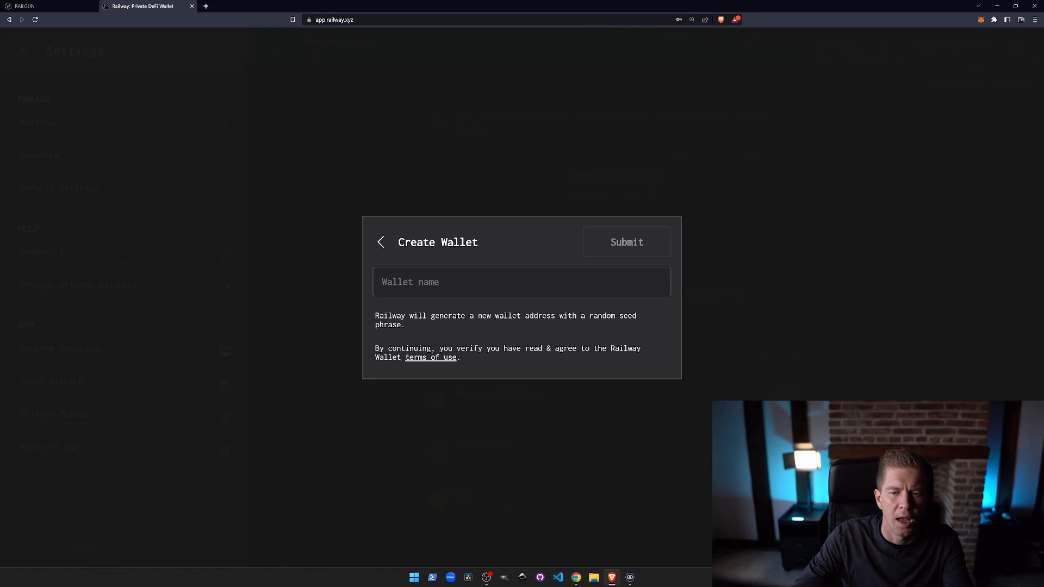
{"action": "type", "text": "Obfuscated Wallet"}
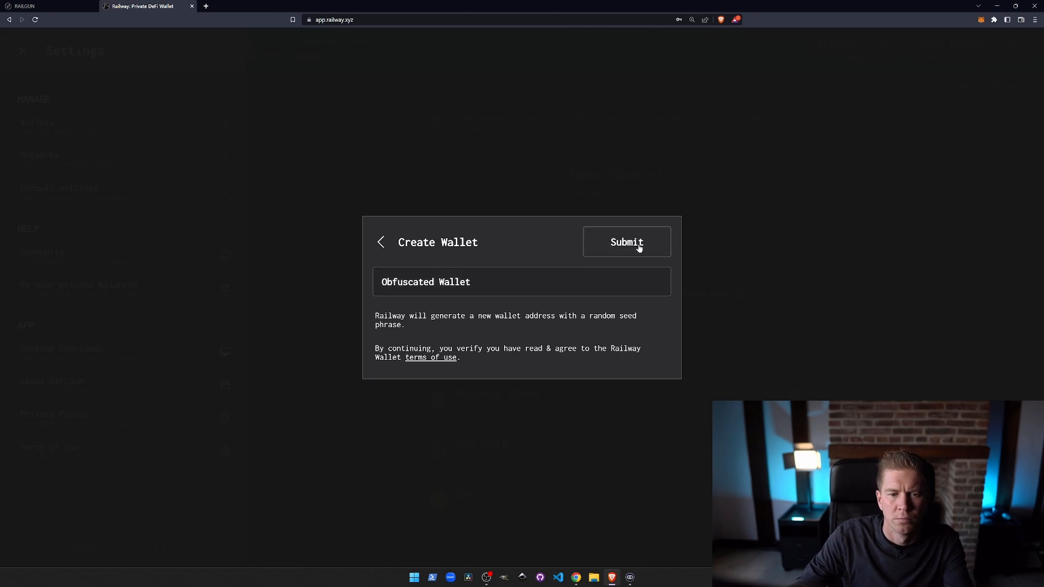
{"action": "left_click", "coordinate": [627, 241]}
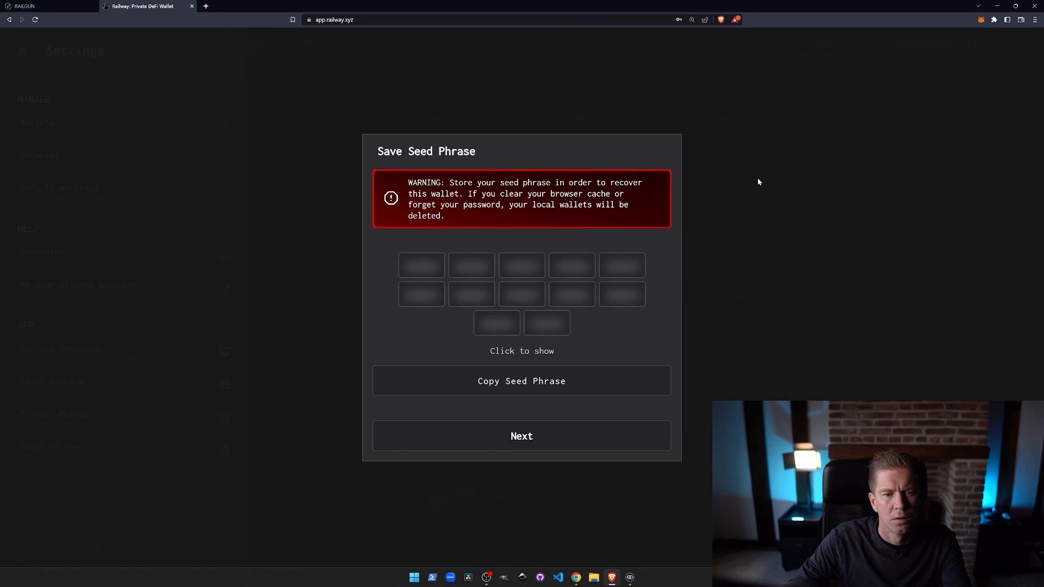
{"action": "left_click", "coordinate": [520, 436]}
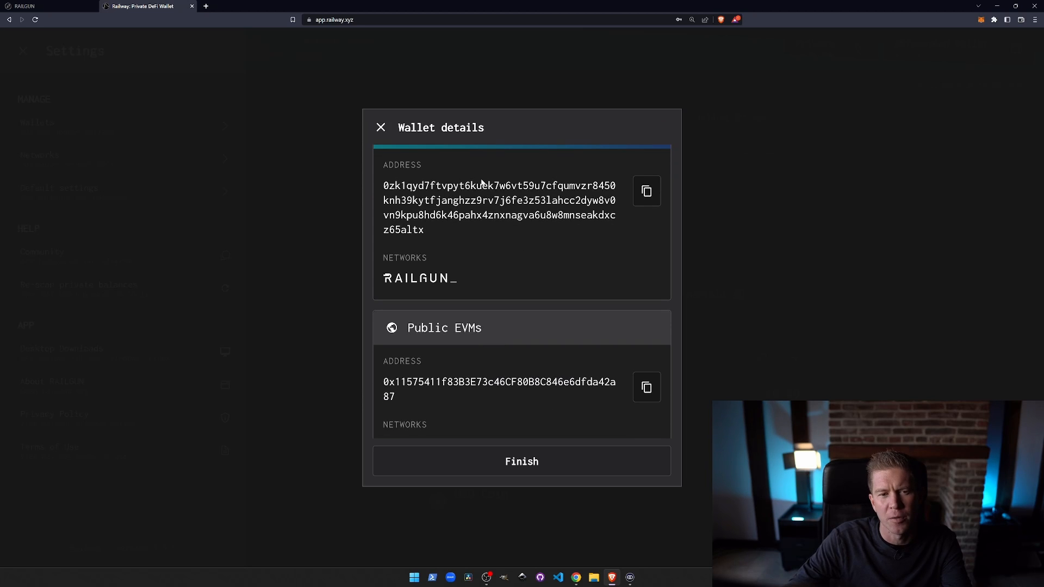
{"action": "left_click", "coordinate": [520, 460]}
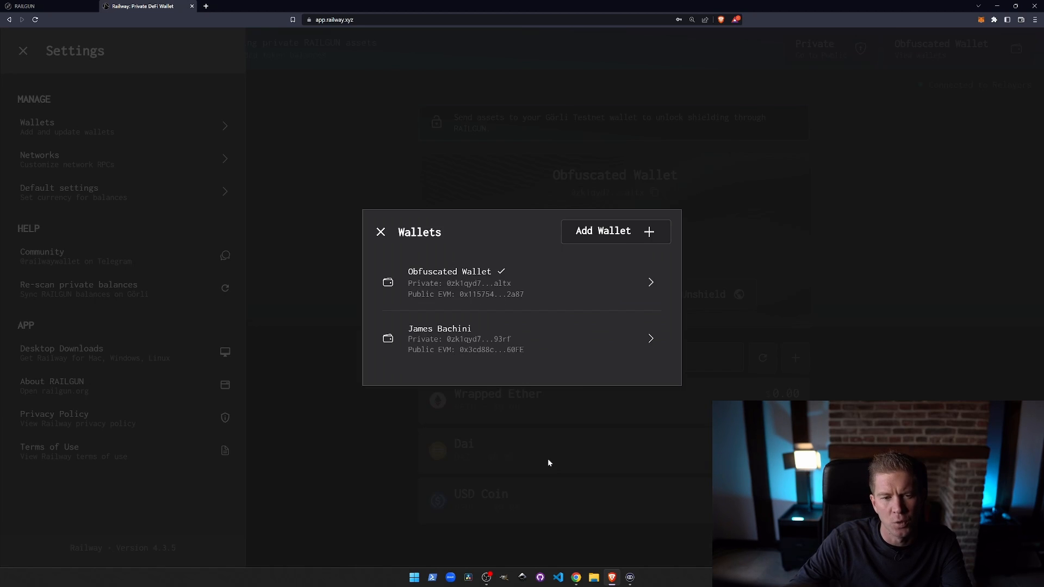
{"action": "mouse_move", "coordinate": [811, 300]}
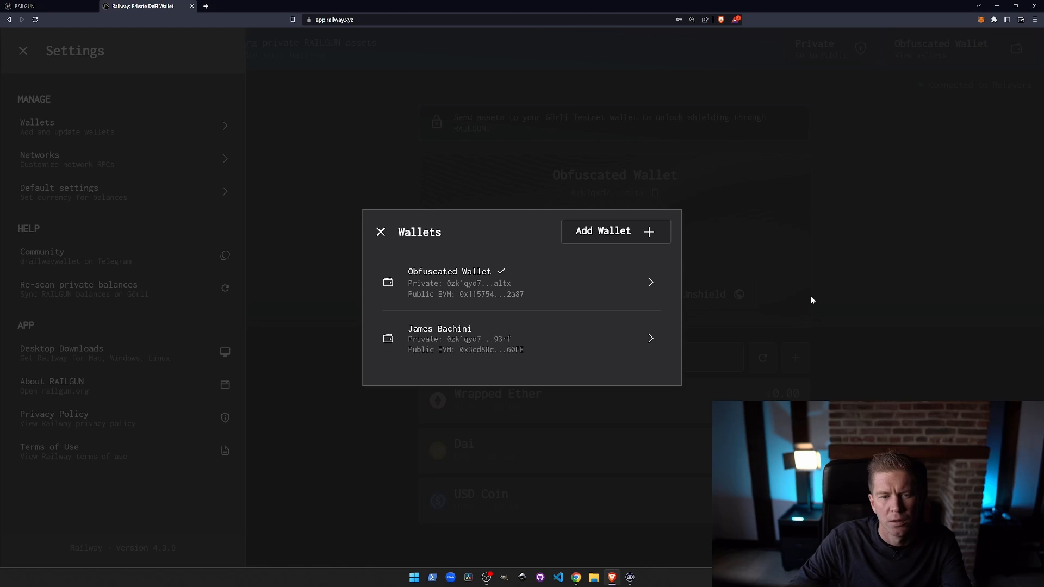
{"action": "mouse_move", "coordinate": [156, 135]}
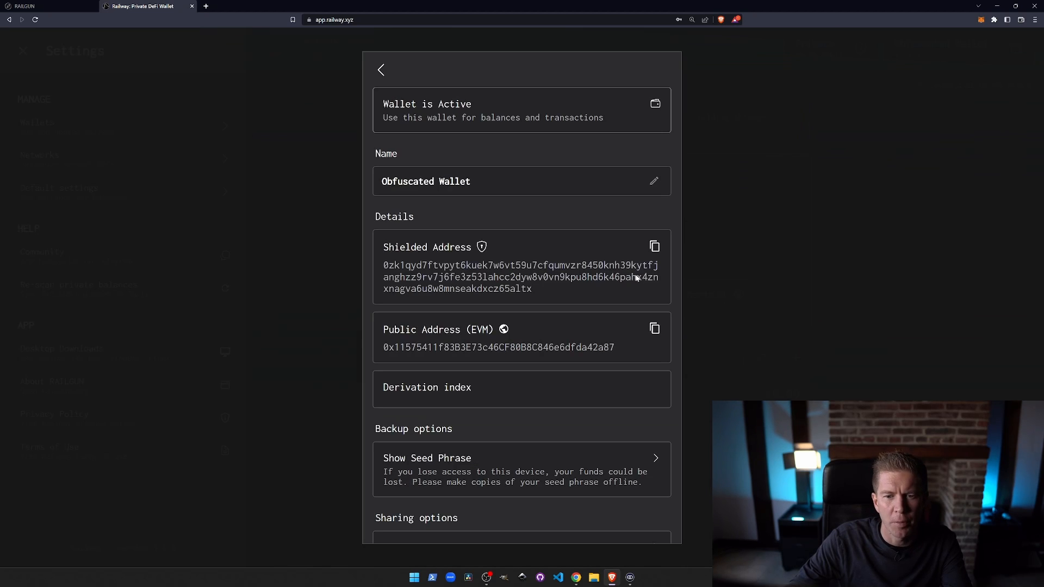
{"action": "mouse_move", "coordinate": [489, 266]}
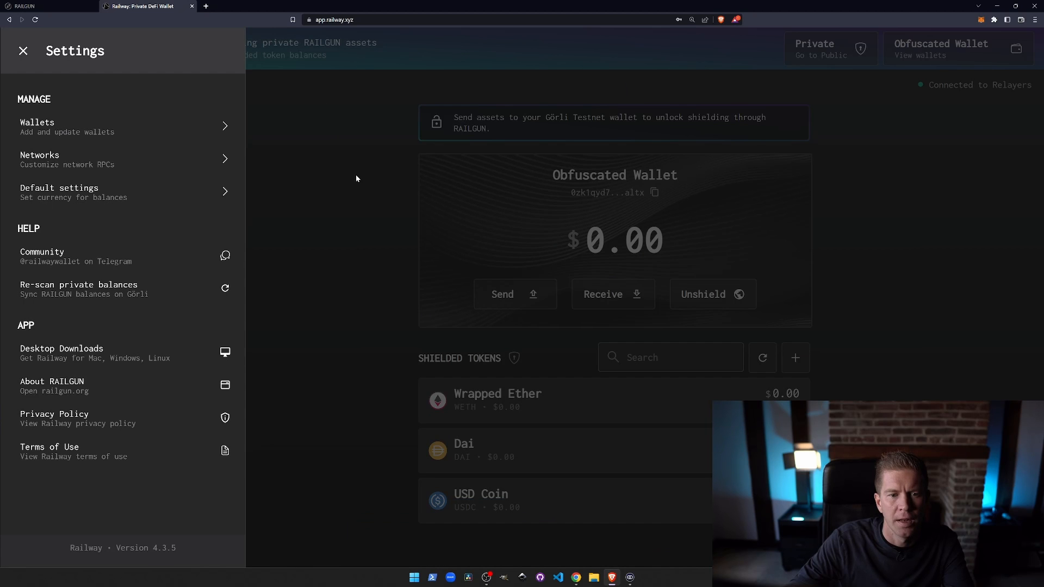
Select the original encrypted wallet, bringing up its password verification prompt.
{"action": "left_click", "coordinate": [23, 51]}
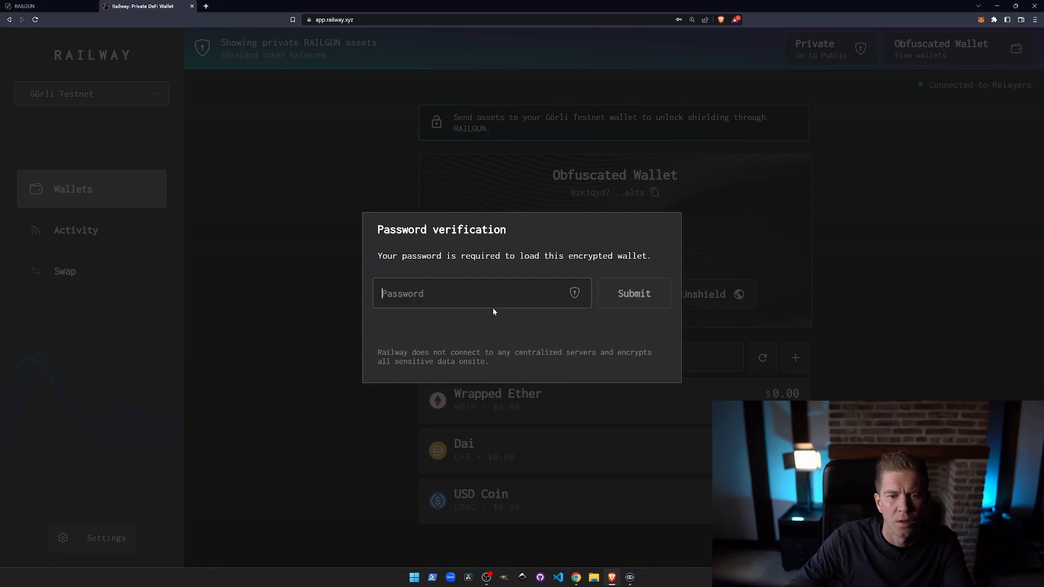
Submit the password to unlock and load the James Bachini wallet.
{"action": "left_click", "coordinate": [633, 293]}
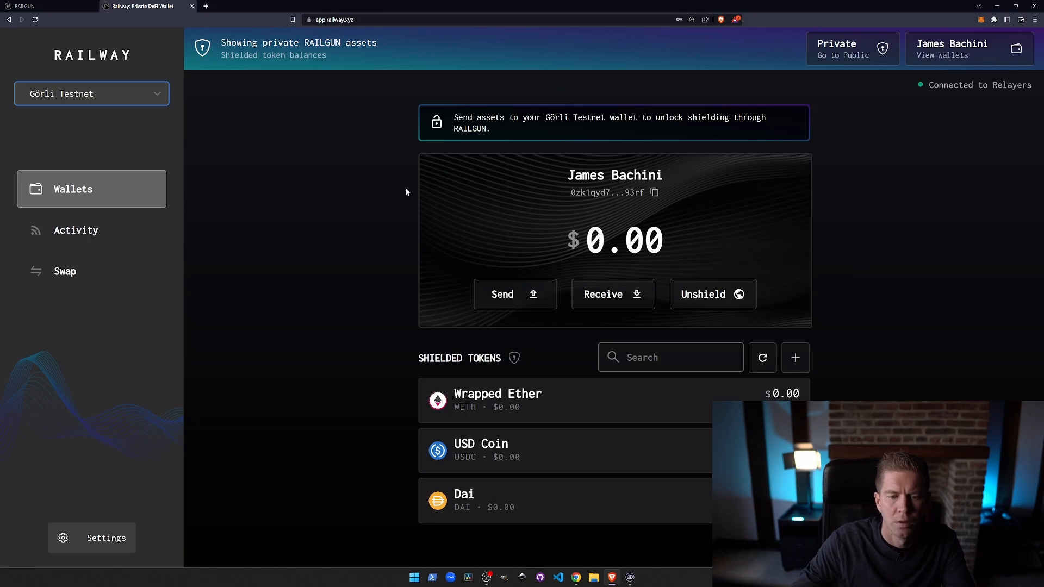
{"action": "mouse_move", "coordinate": [599, 227]}
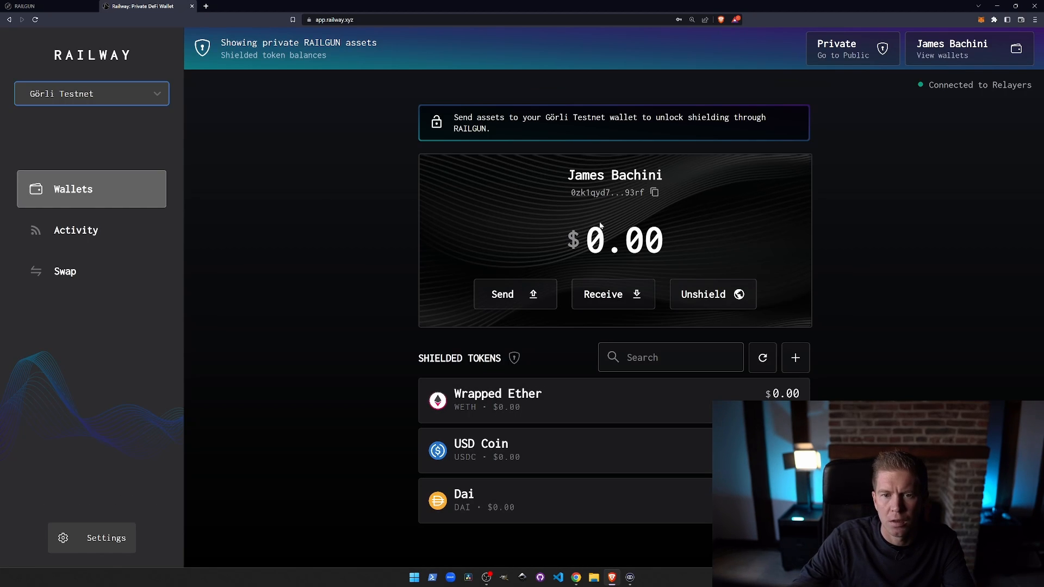
{"action": "mouse_move", "coordinate": [792, 314]}
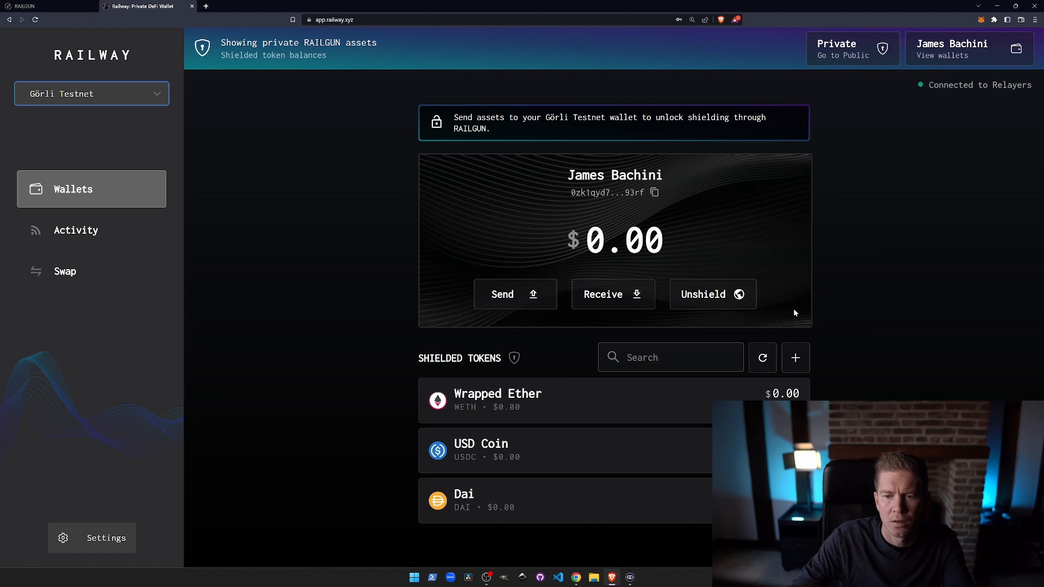
{"action": "mouse_move", "coordinate": [589, 444]}
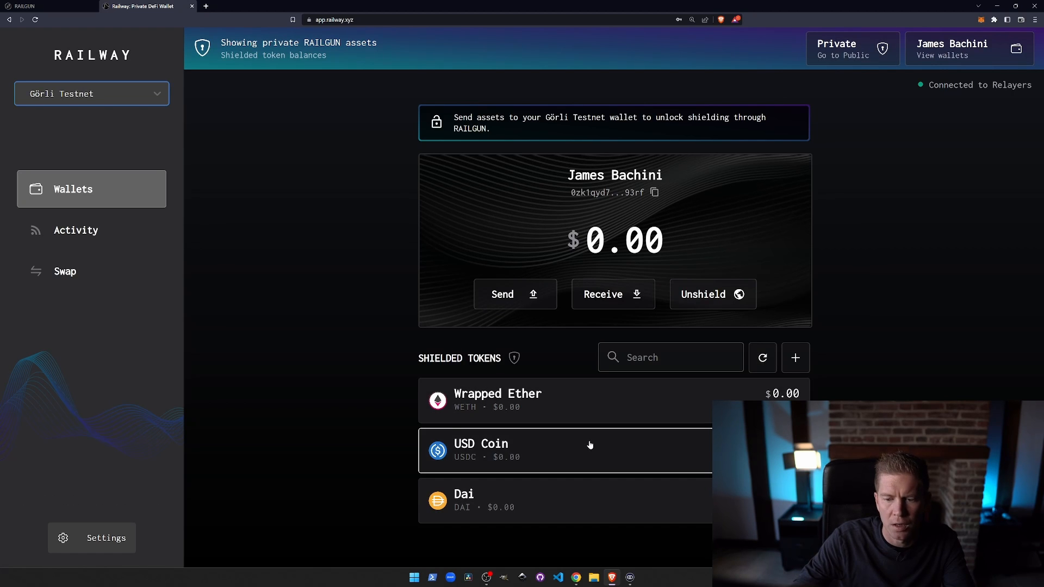
{"action": "mouse_move", "coordinate": [446, 328]}
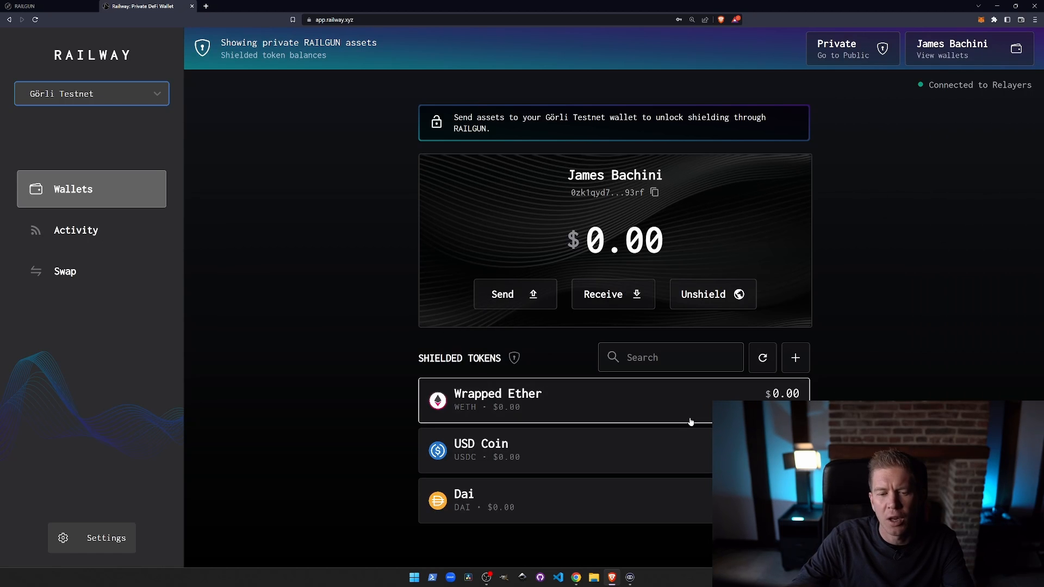
Privately send the full 7,506.210971 USDC to the Obfuscated Wallet 0zk address, then switch to that wallet.
{"action": "left_click", "coordinate": [501, 295]}
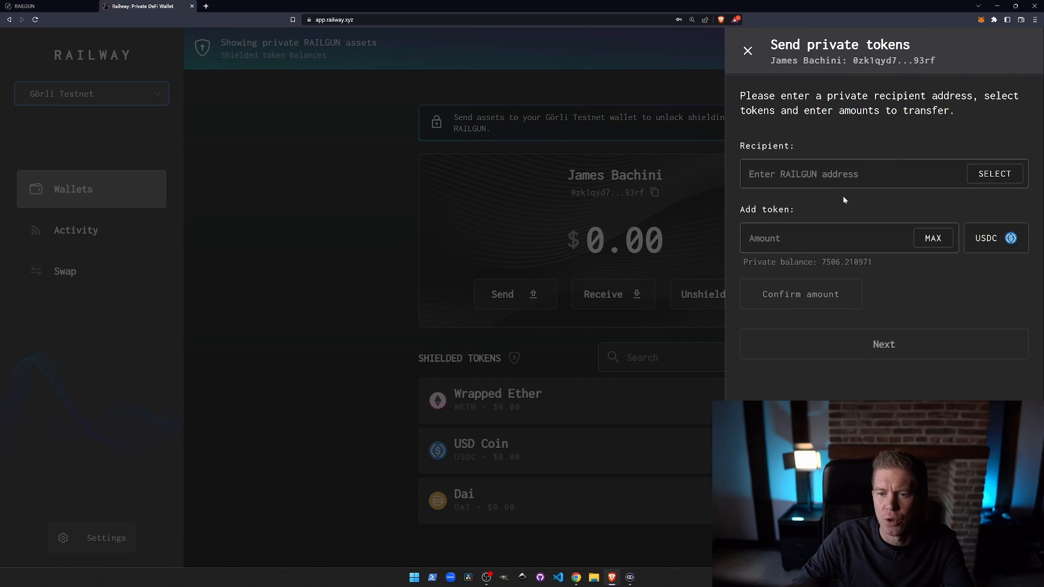
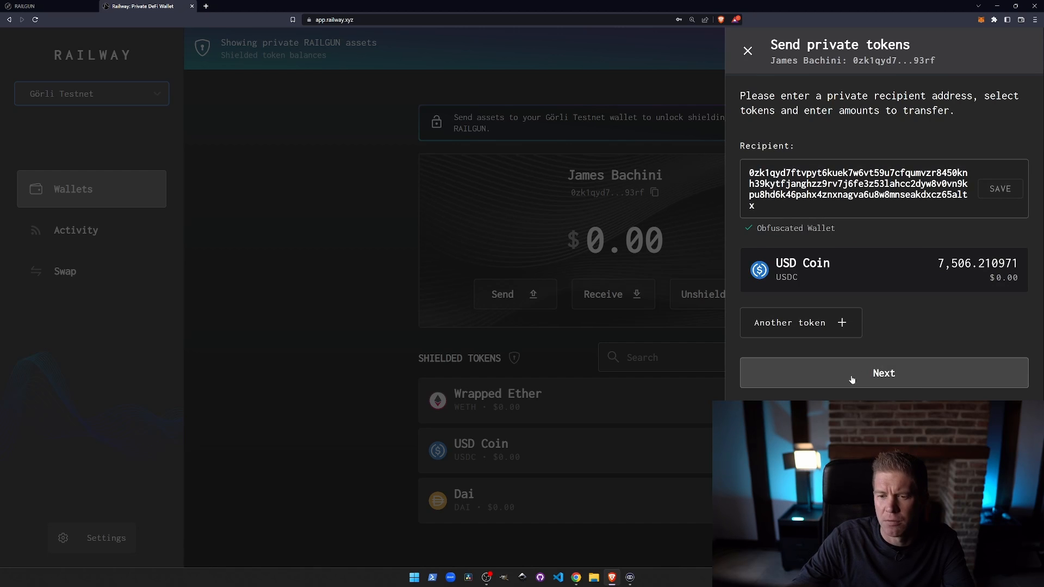
{"action": "left_click", "coordinate": [883, 373]}
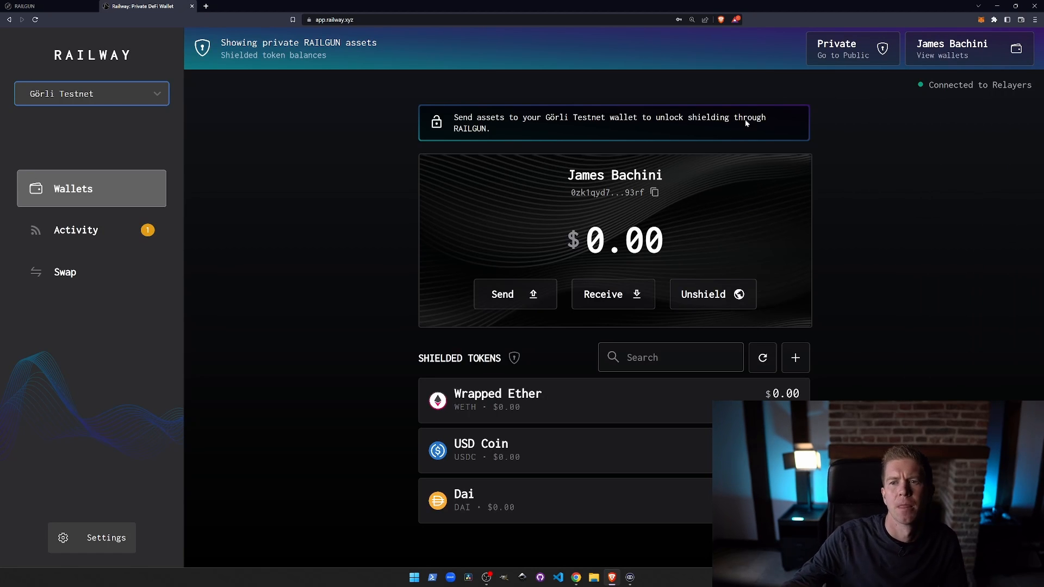
{"action": "left_click", "coordinate": [966, 48]}
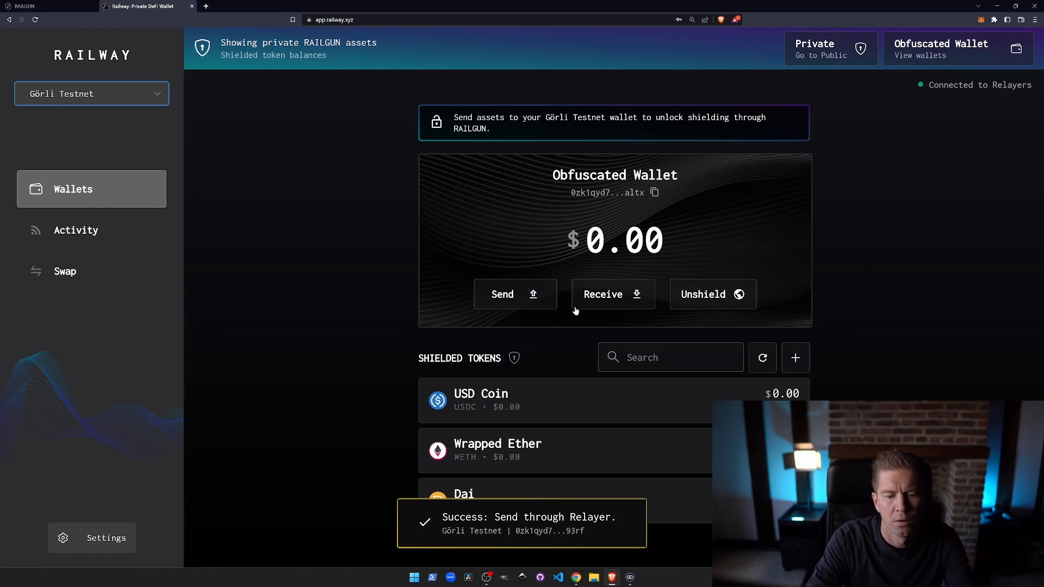
Unshield the full 7,506.210971 USDC to the Obfuscated Wallet's public Görli address and authorise with the password.
{"action": "left_click", "coordinate": [711, 295]}
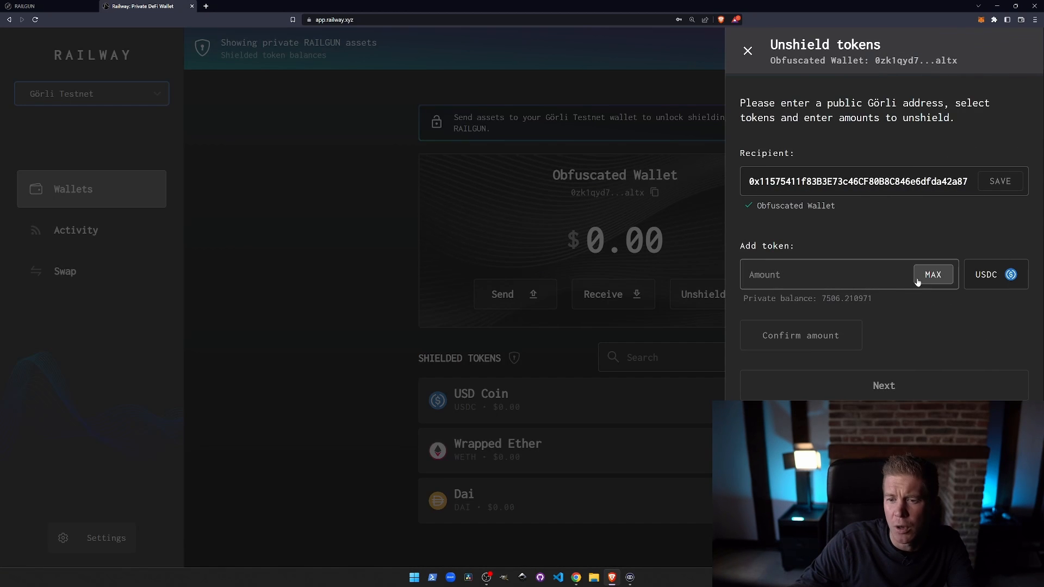
{"action": "left_click", "coordinate": [799, 335]}
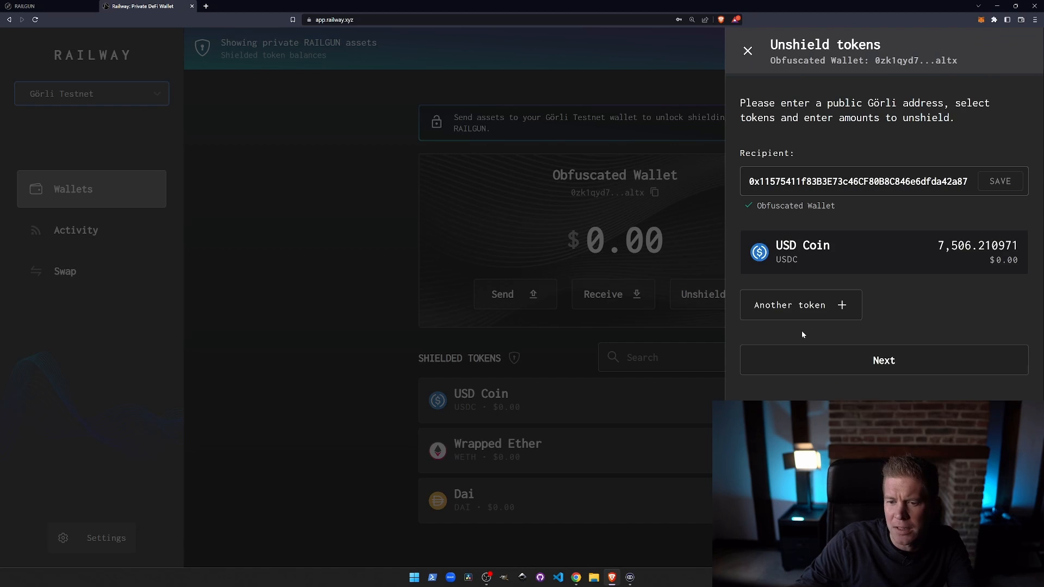
{"action": "left_click", "coordinate": [883, 360]}
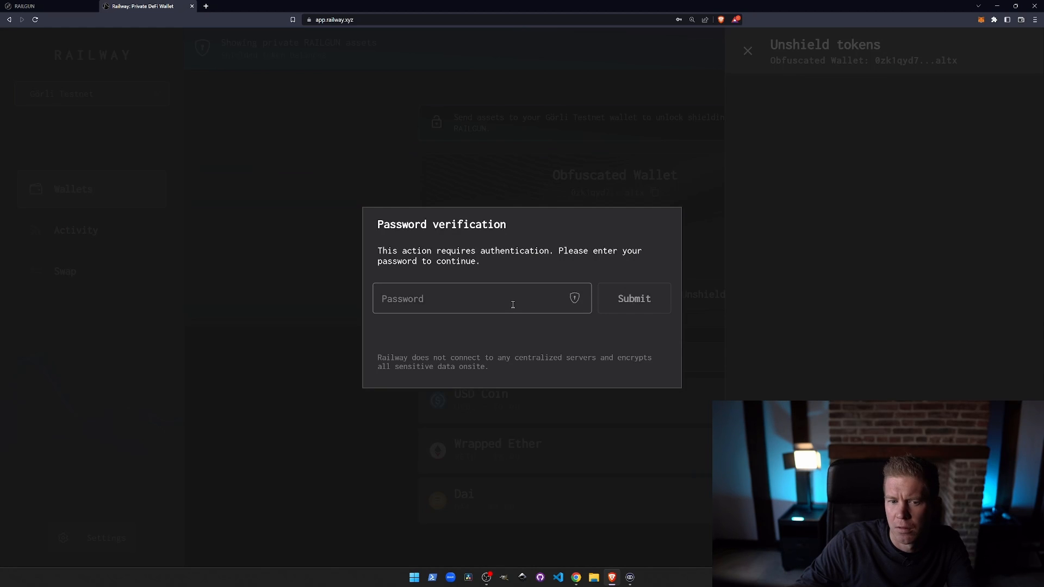
{"action": "left_click", "coordinate": [633, 298]}
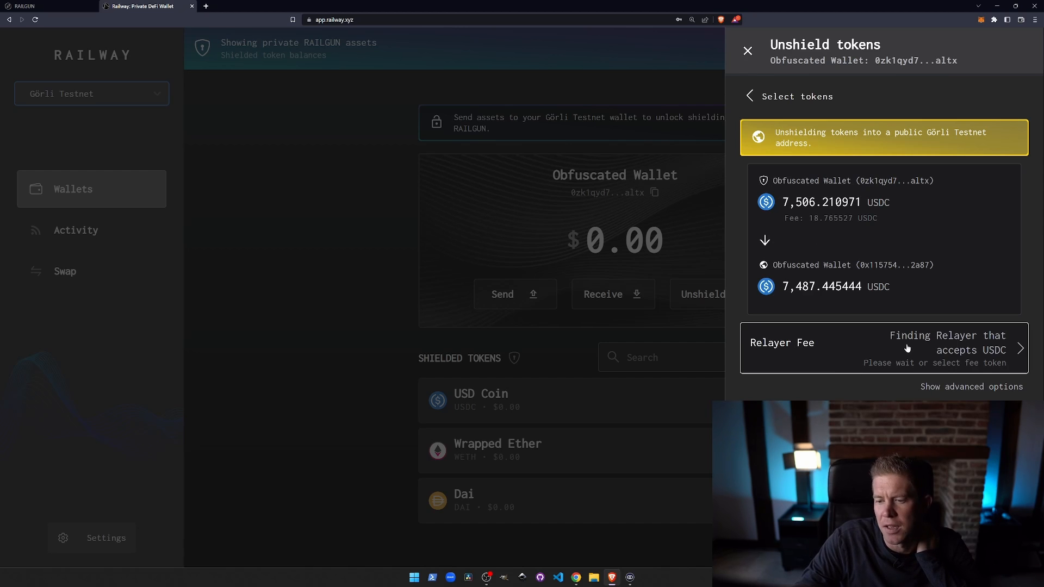
{"action": "mouse_move", "coordinate": [992, 358]}
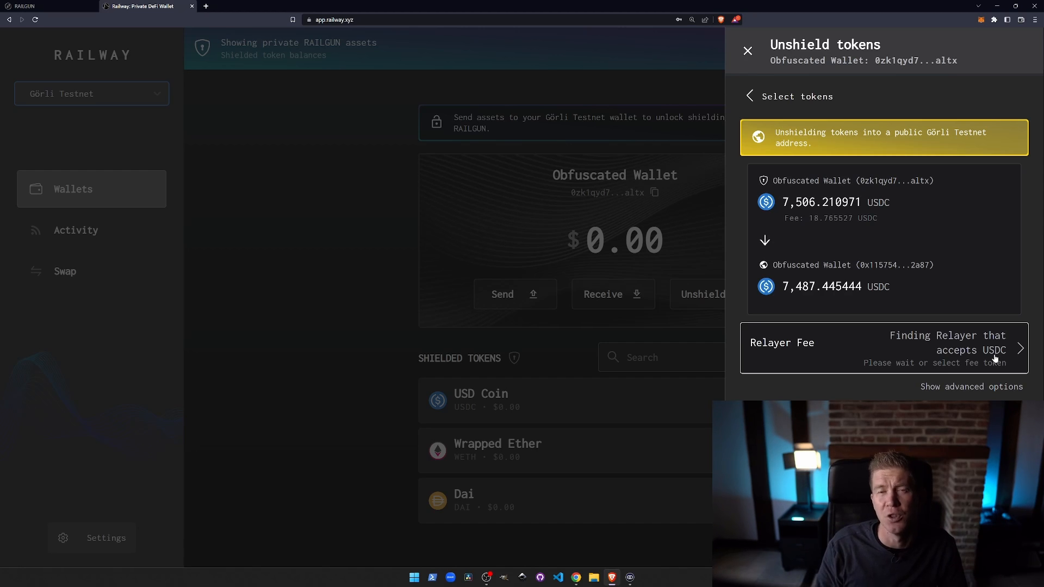
{"action": "mouse_move", "coordinate": [973, 334]}
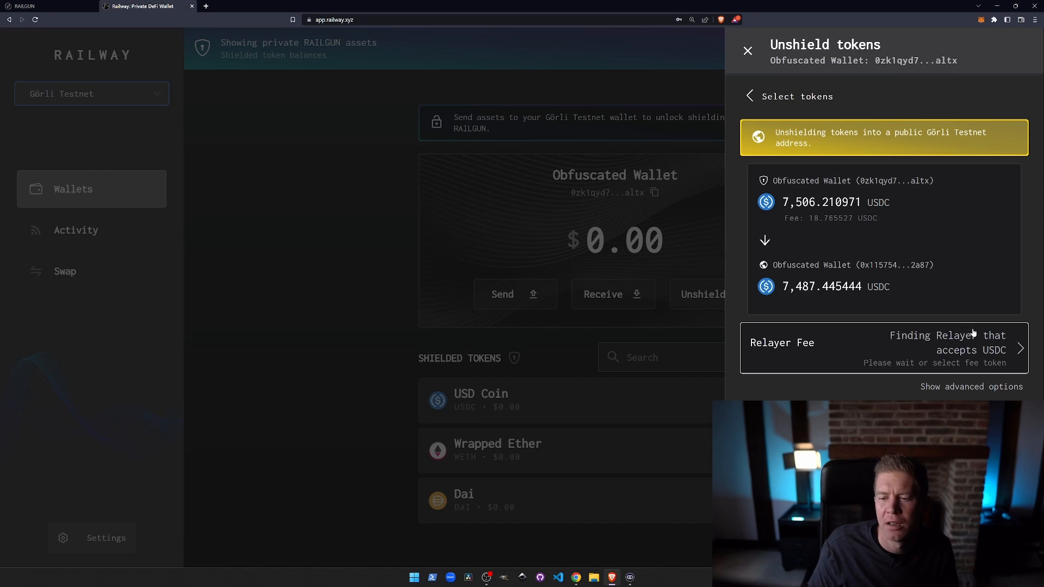
{"action": "mouse_move", "coordinate": [1004, 356]}
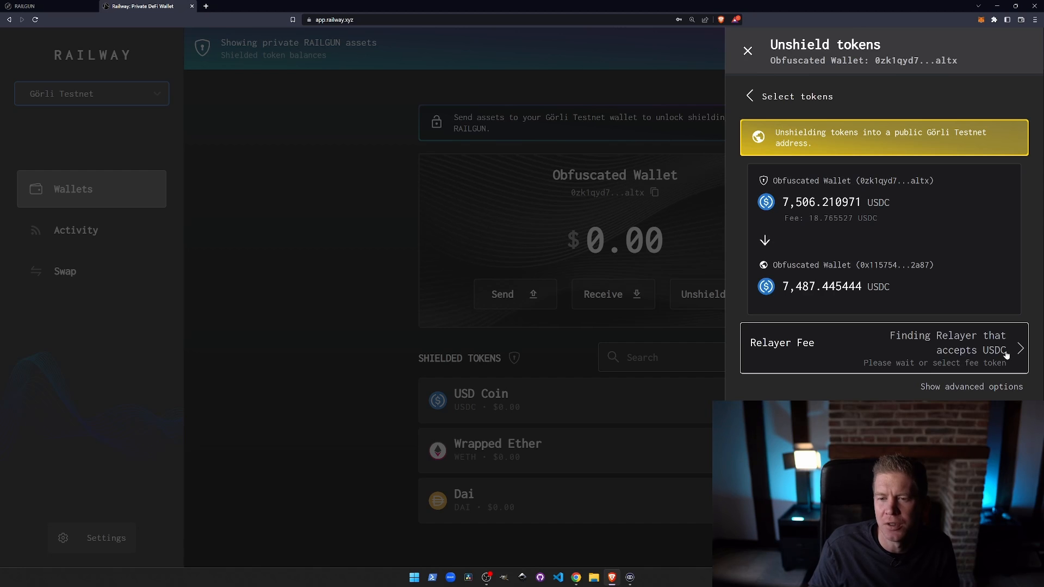
Choose WETH for the relayer fee and submit the unshield after password verification.
{"action": "left_click", "coordinate": [747, 51]}
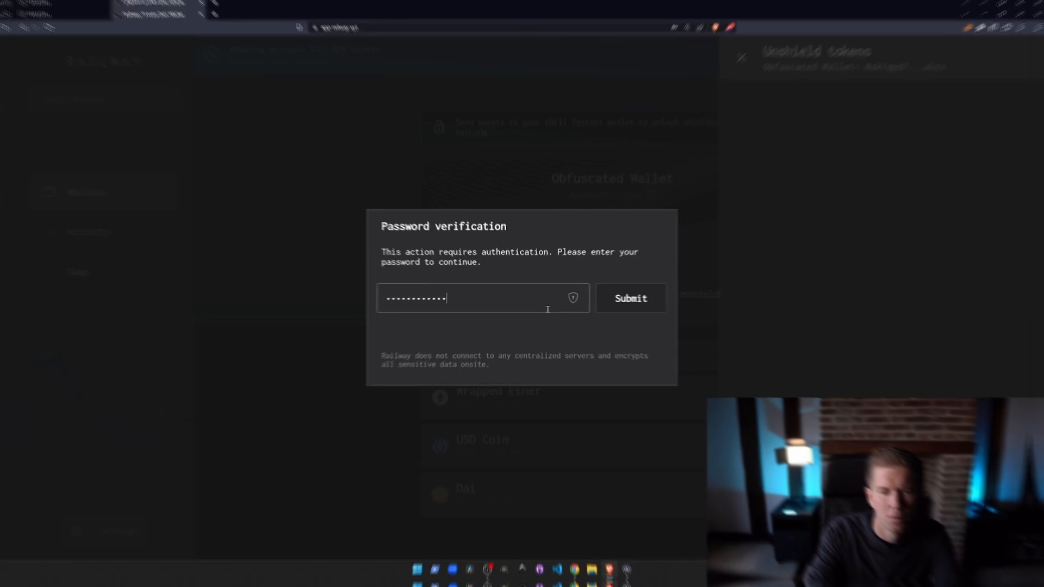
{"action": "left_click", "coordinate": [628, 304]}
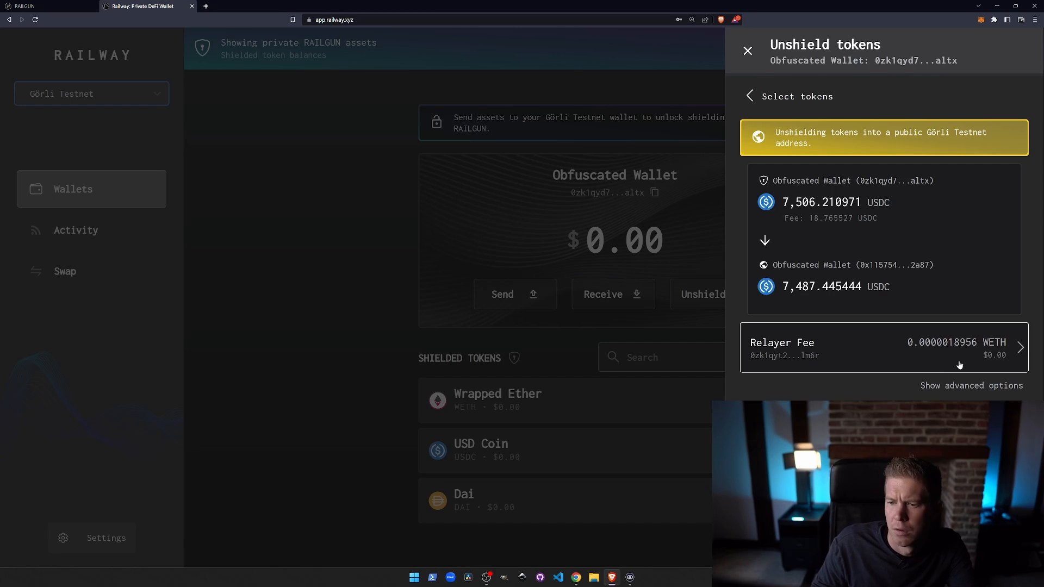
{"action": "mouse_move", "coordinate": [955, 353]}
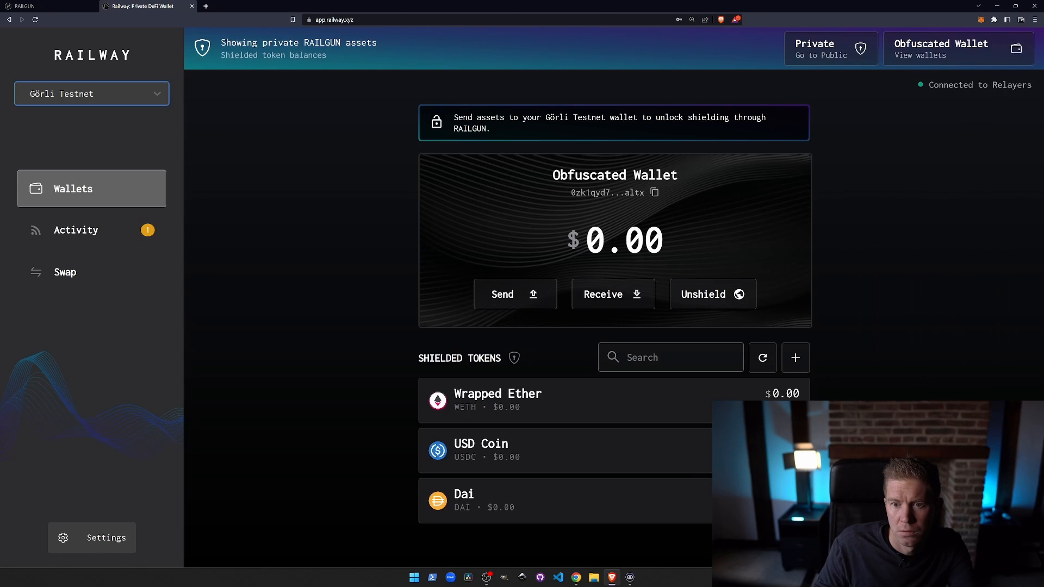
Start a public send of the full 7,487.445444 USDC to the MetaMask address and authenticate with the password.
{"action": "left_click", "coordinate": [830, 47]}
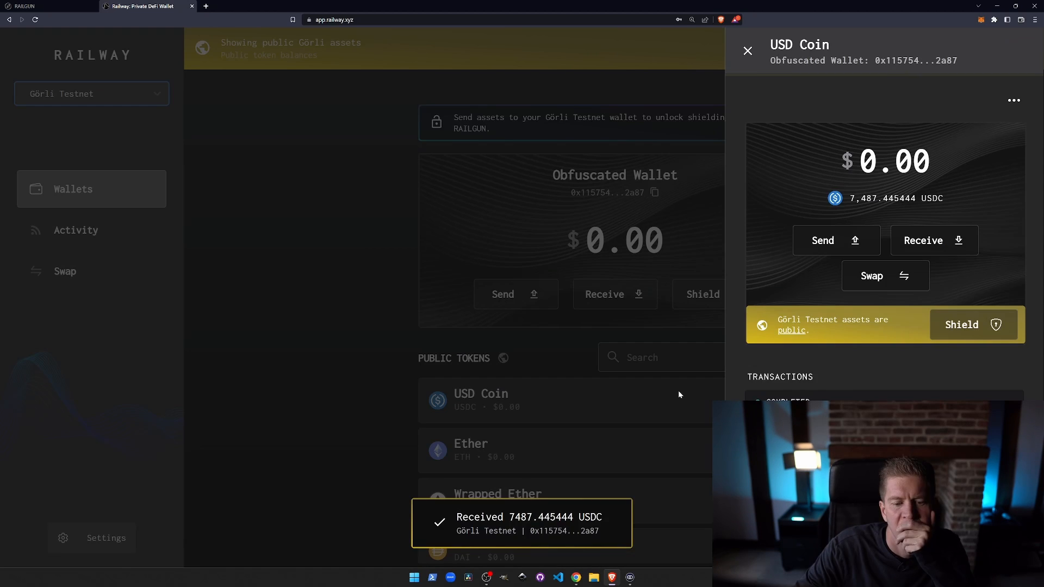
{"action": "left_click", "coordinate": [837, 241]}
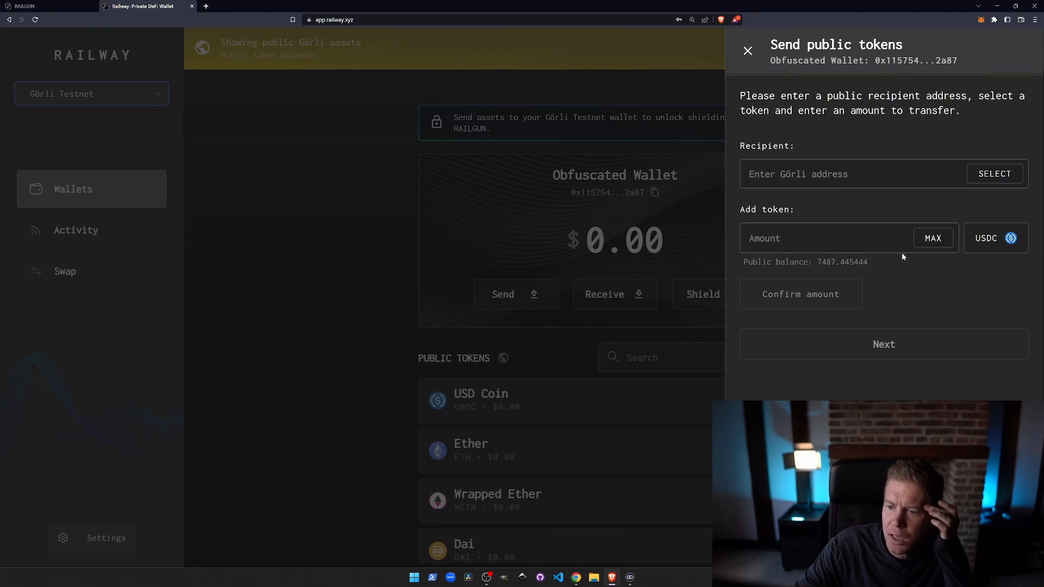
{"action": "left_click", "coordinate": [932, 239]}
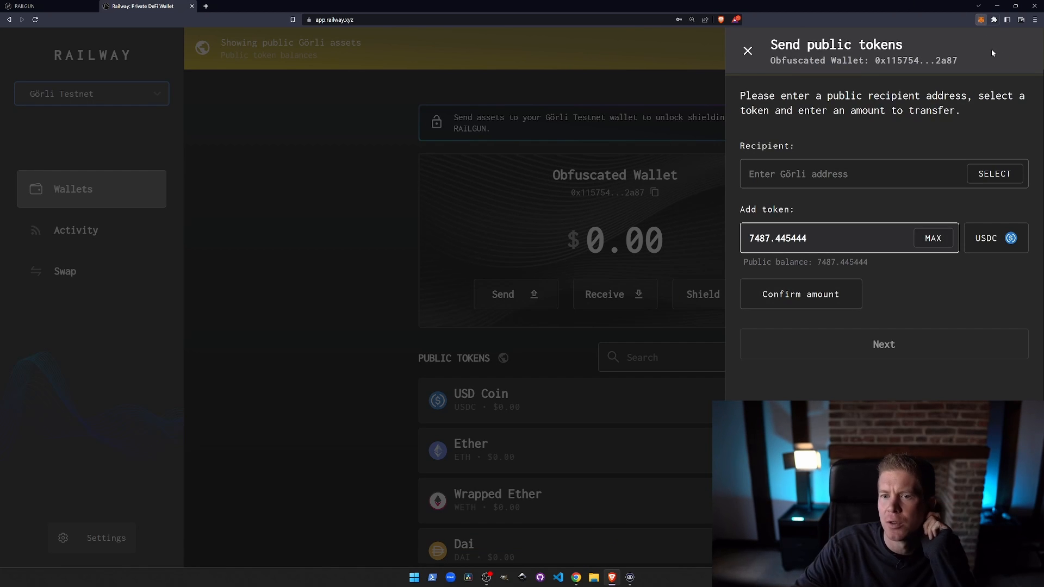
{"action": "left_click", "coordinate": [979, 20]}
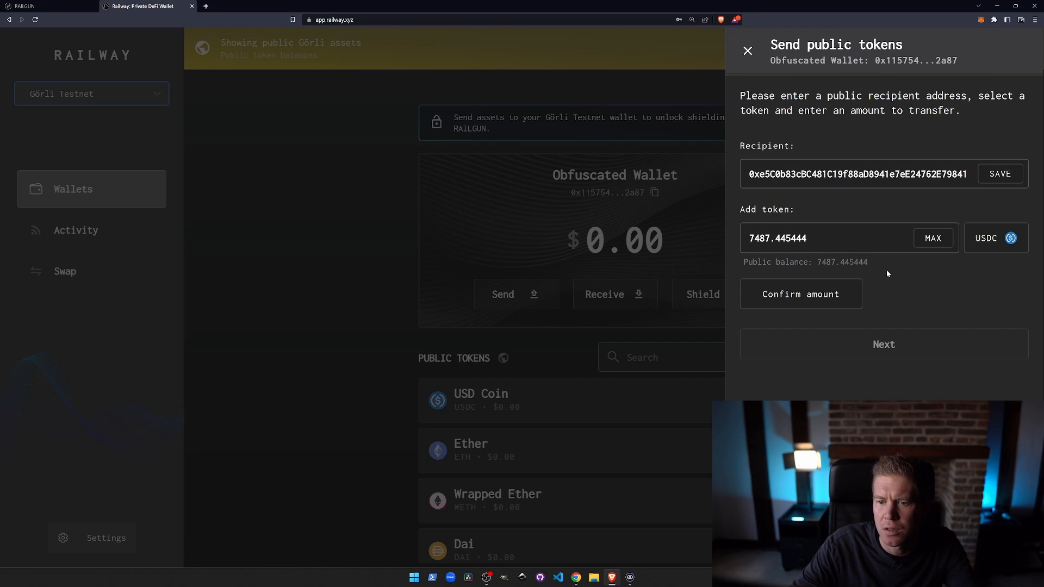
{"action": "left_click", "coordinate": [800, 293]}
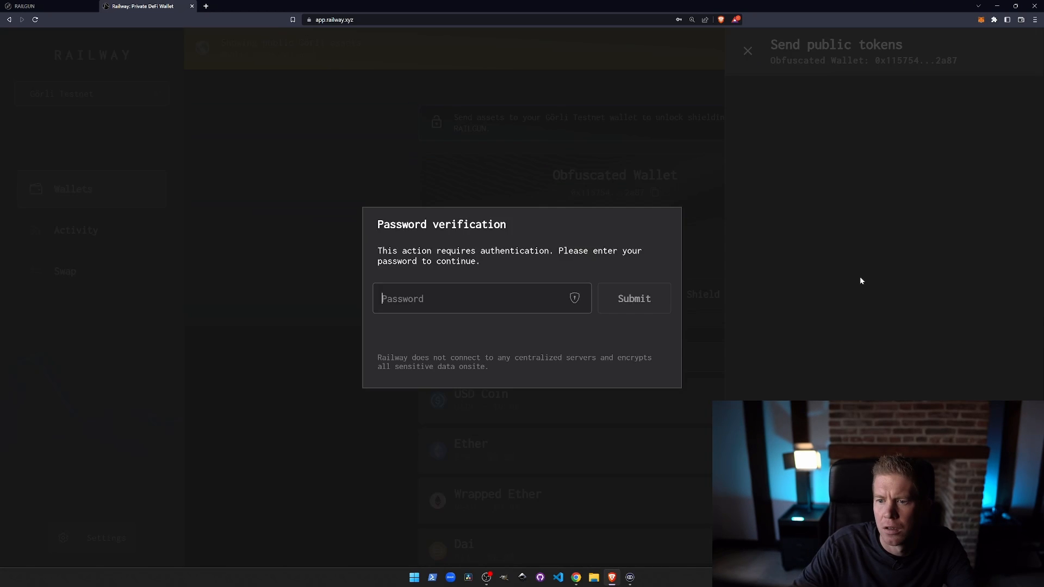
{"action": "left_click", "coordinate": [633, 298]}
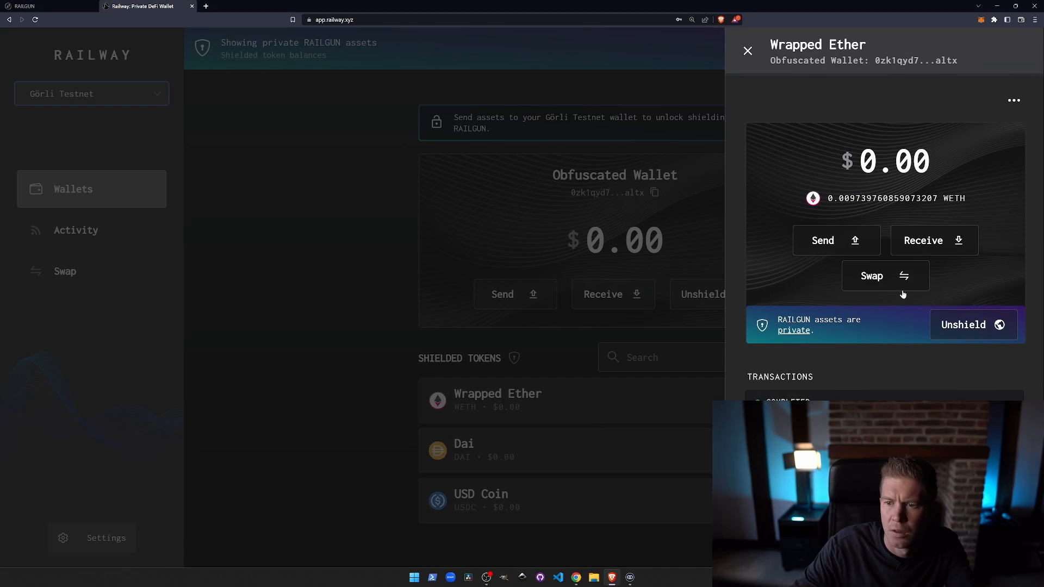
Unshield 0.009 WETH to ETH via the relayer, leaving 0.0089775 ETH in the public wallet.
{"action": "left_click", "coordinate": [971, 324]}
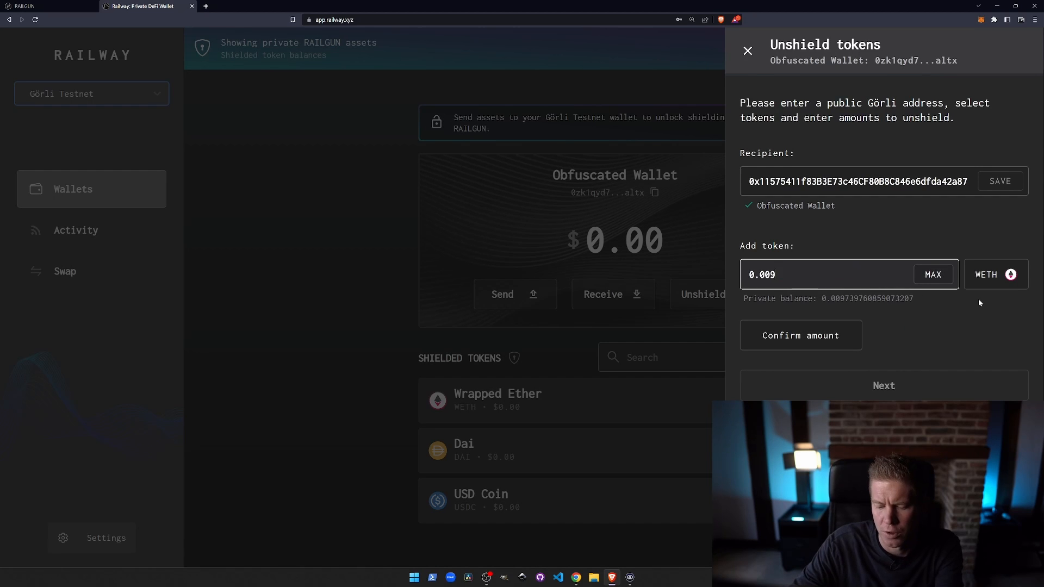
{"action": "left_click", "coordinate": [799, 335]}
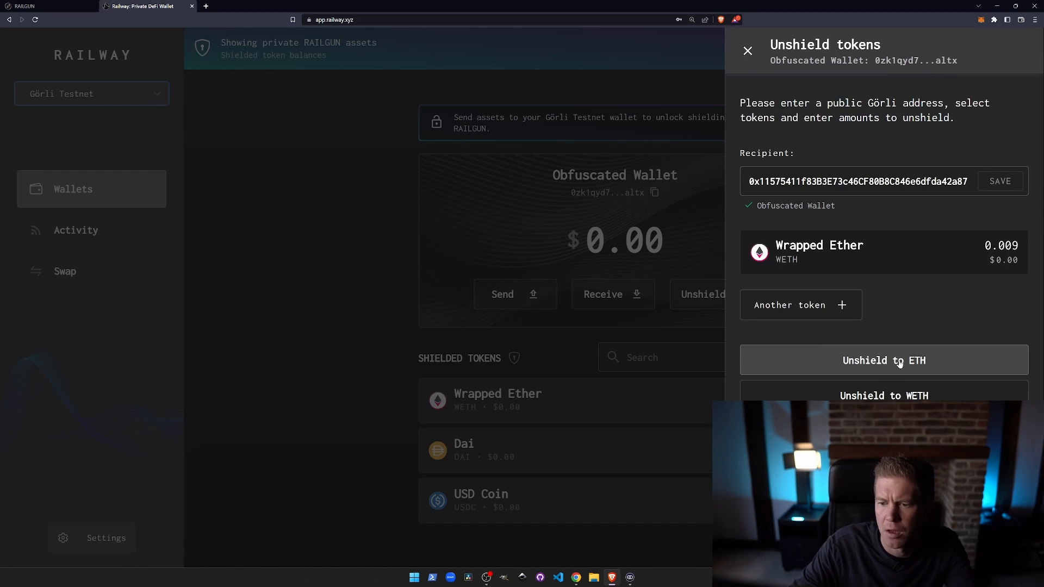
{"action": "left_click", "coordinate": [883, 360]}
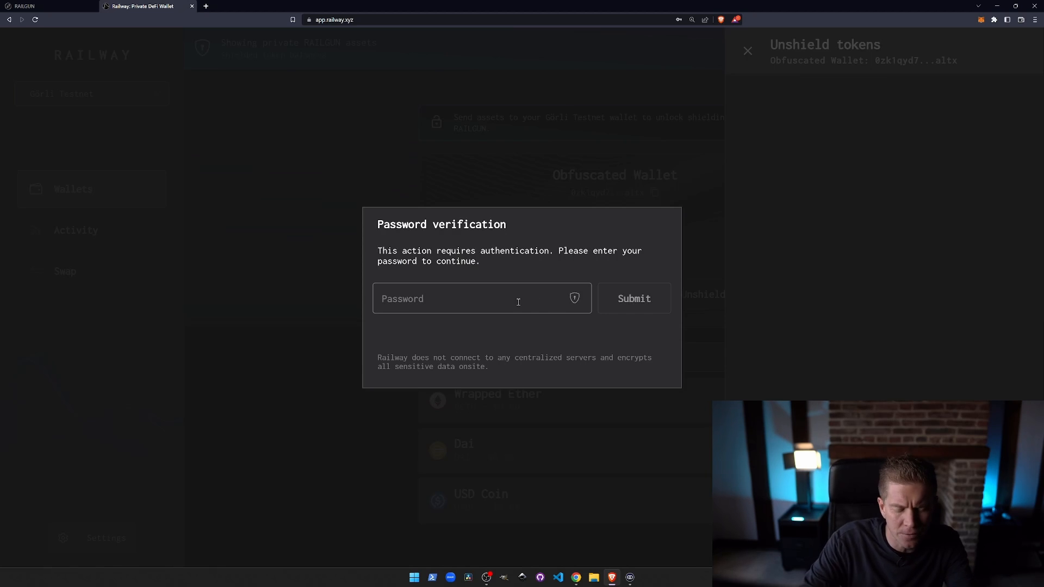
{"action": "left_click", "coordinate": [633, 297]}
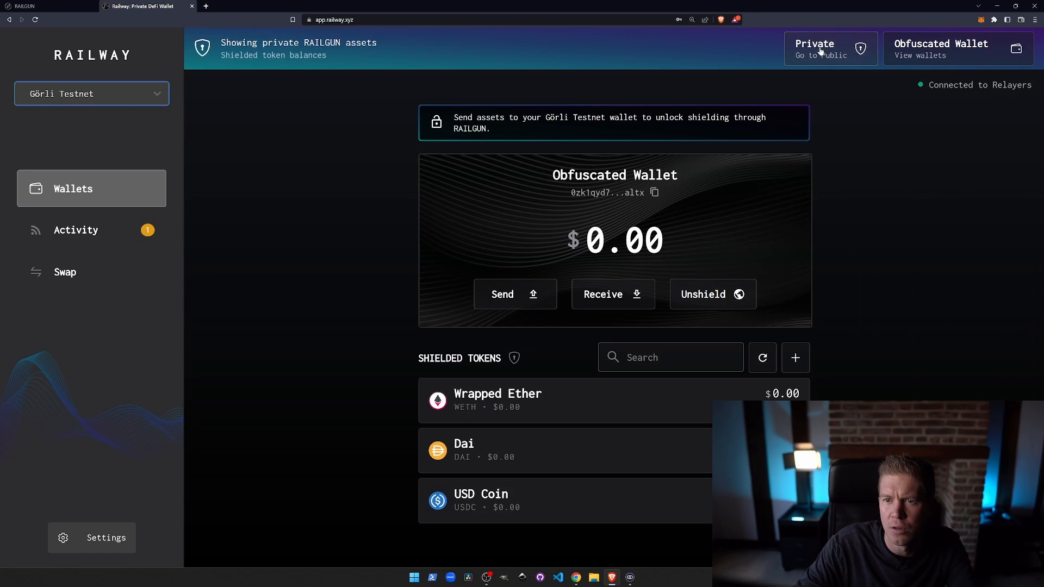
{"action": "left_click", "coordinate": [829, 48]}
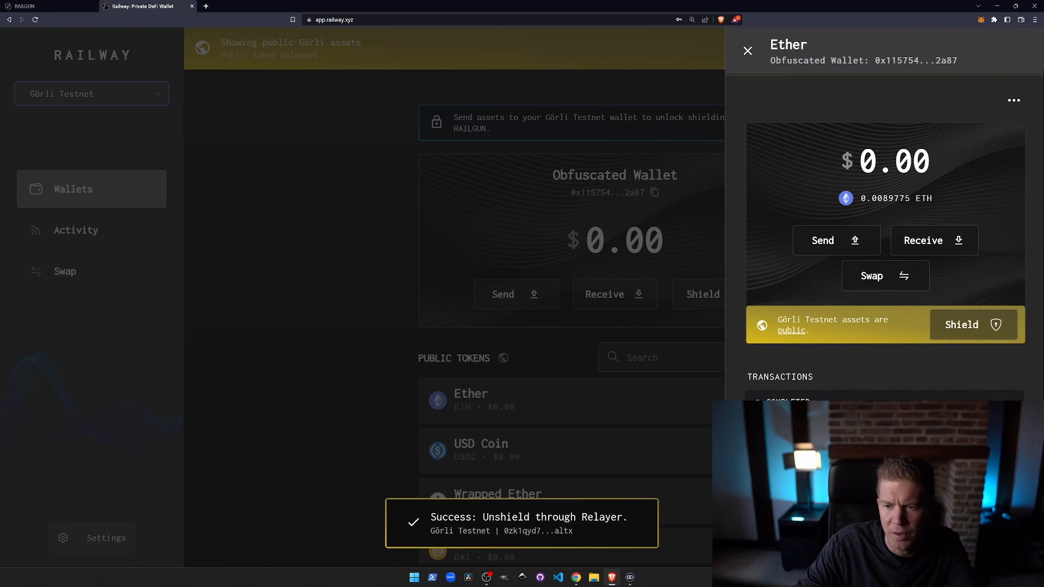
Send the full public USDC balance to the recipient and open that address on Etherscan.
{"action": "left_click", "coordinate": [747, 51]}
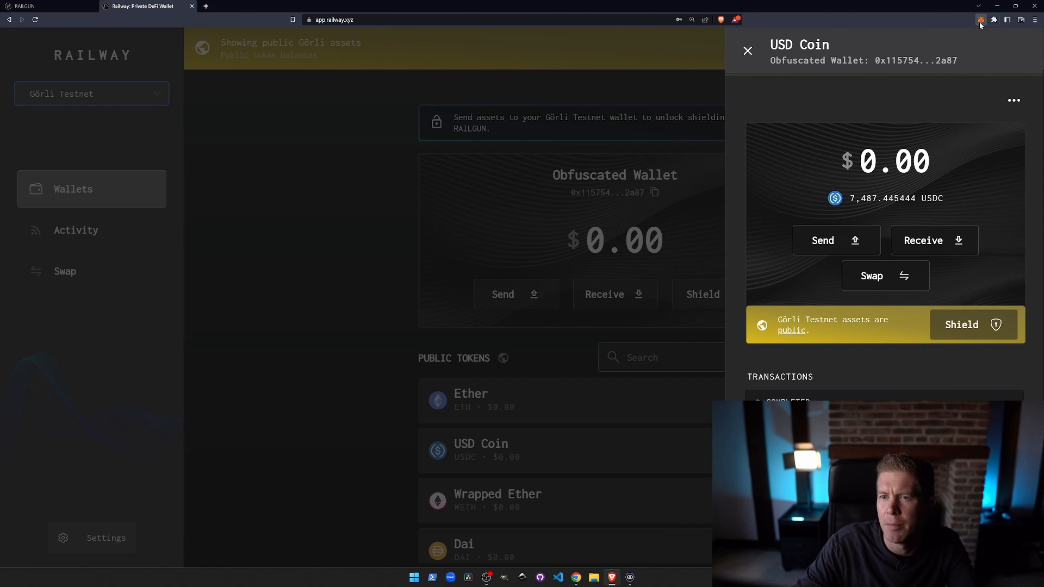
{"action": "left_click", "coordinate": [979, 20]}
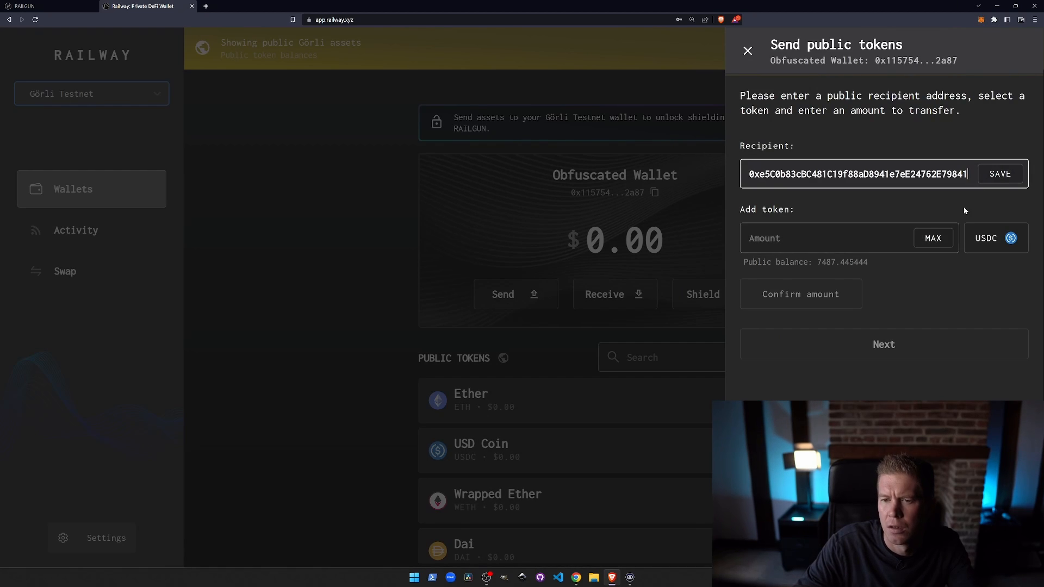
{"action": "left_click", "coordinate": [882, 345]}
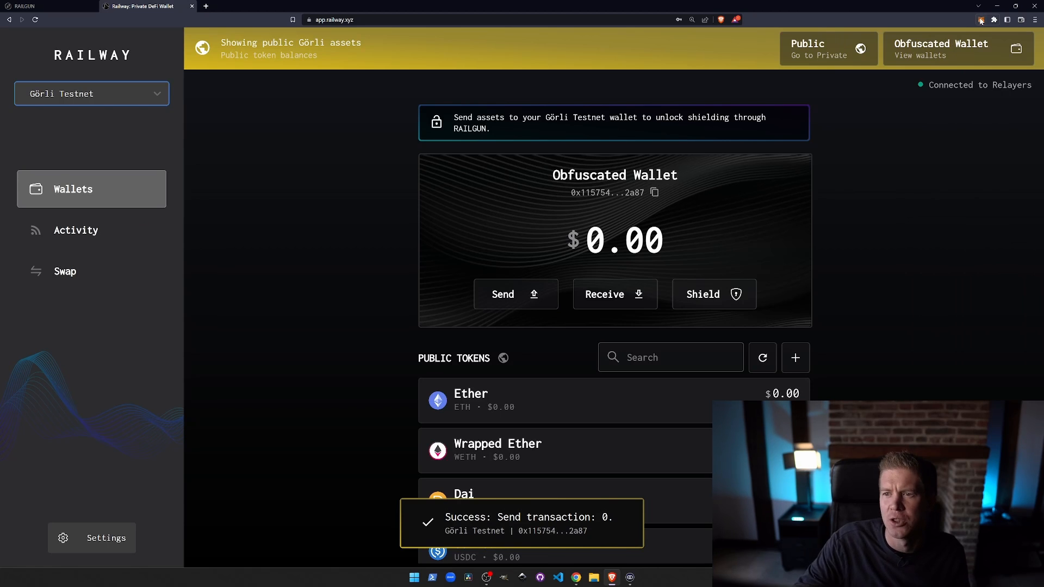
{"action": "left_click", "coordinate": [980, 19]}
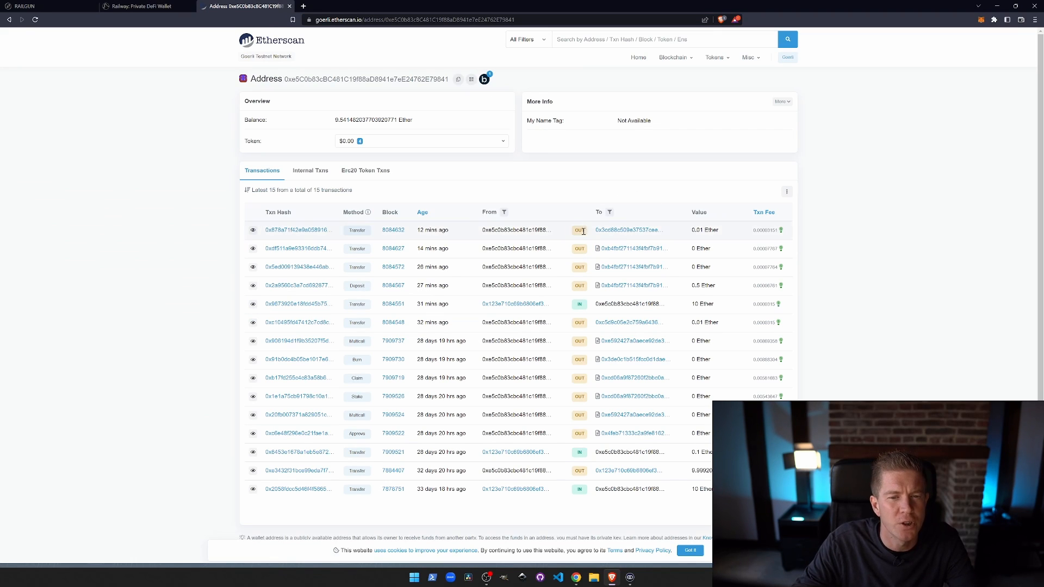
List the recipient's ERC-20 token transfers showing the incoming 7,487.445444 USDC.
{"action": "left_click", "coordinate": [366, 170]}
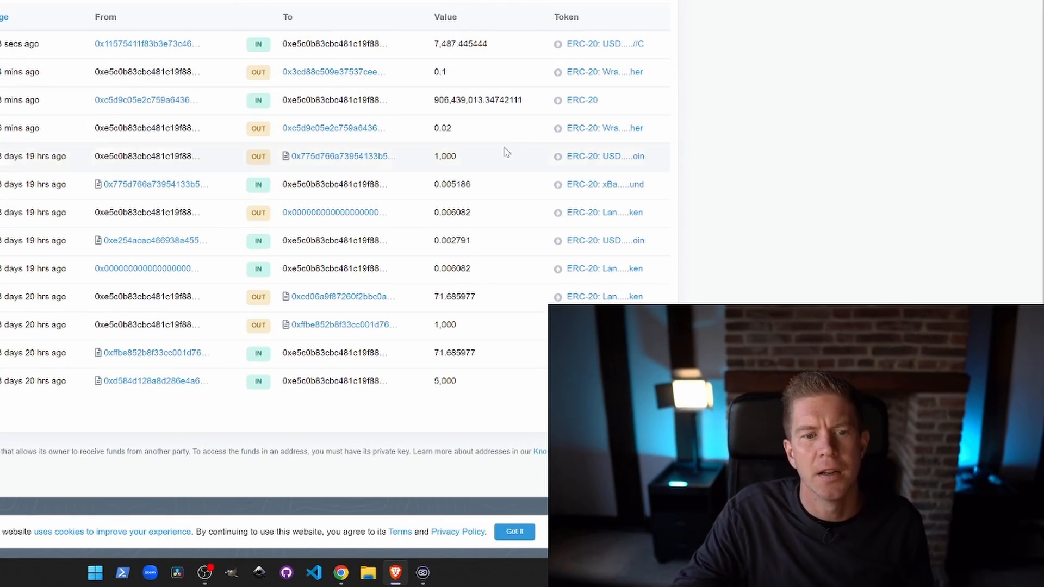
{"action": "mouse_move", "coordinate": [605, 72]}
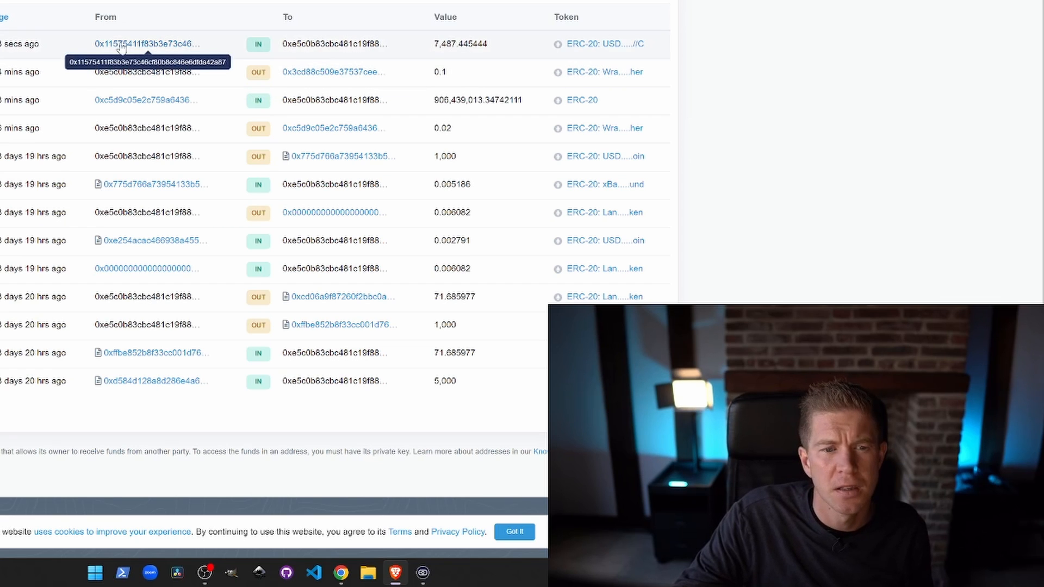
{"action": "mouse_move", "coordinate": [313, 41]}
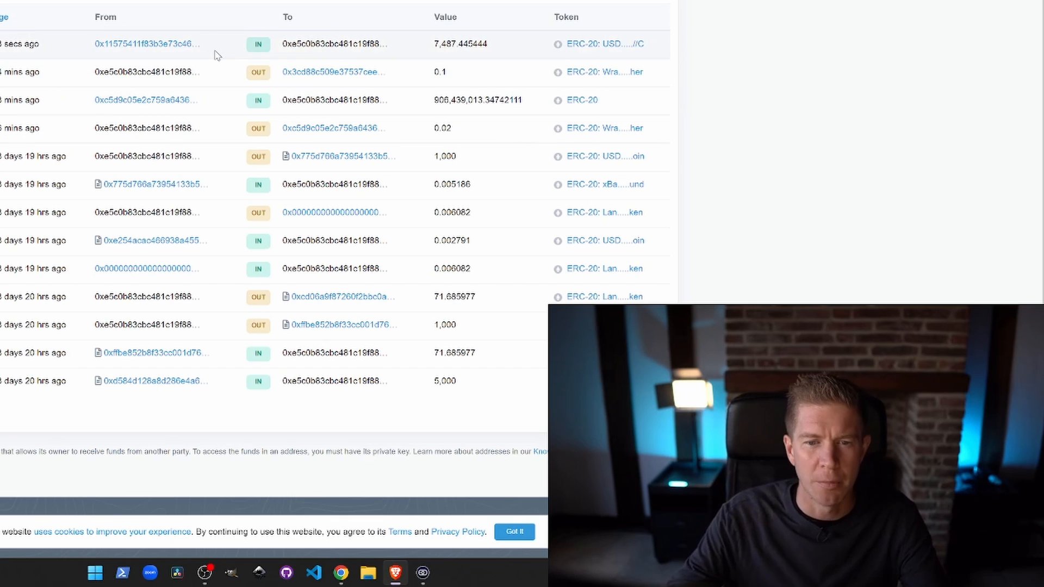
{"action": "mouse_move", "coordinate": [332, 71]}
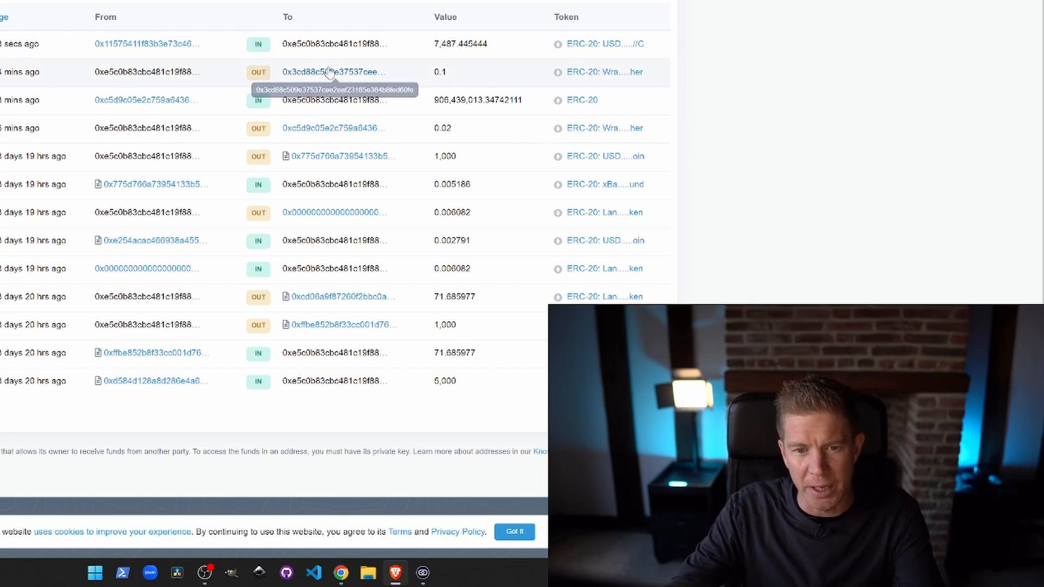
{"action": "mouse_move", "coordinate": [160, 39]}
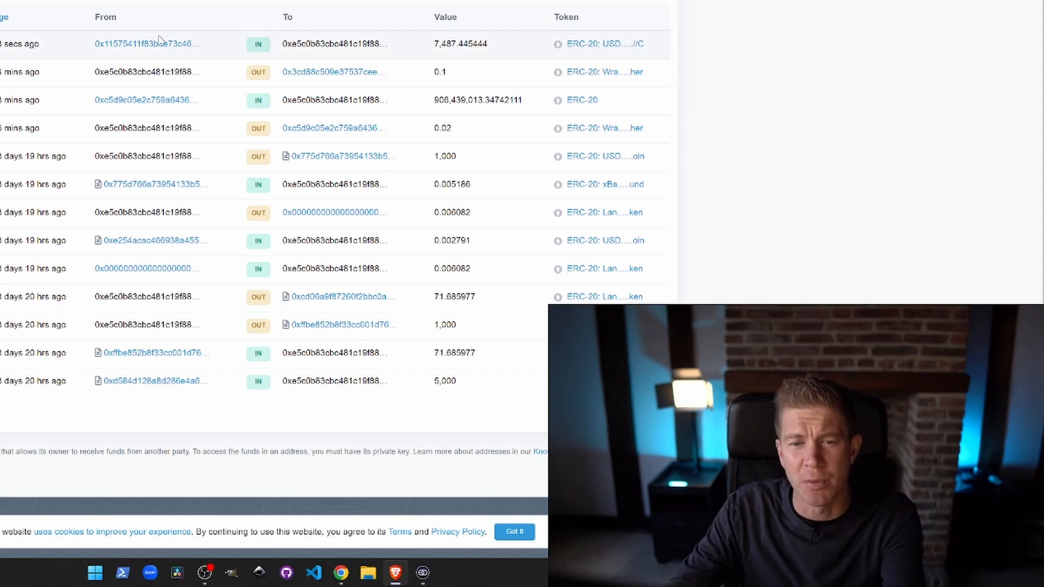
{"action": "left_click", "coordinate": [145, 43]}
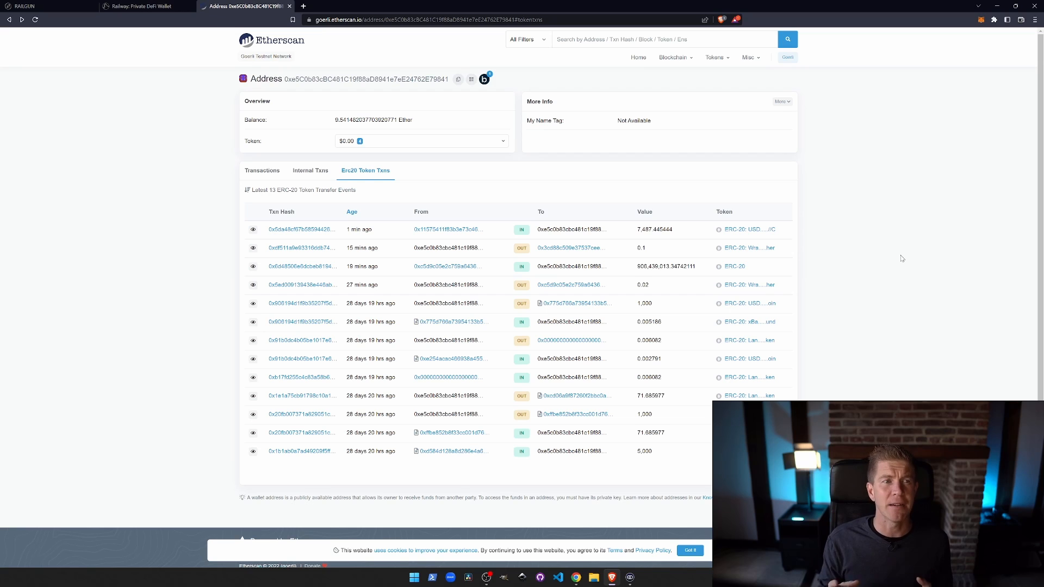
Return to the Railway tab showing the public wallet's $0.00 balances.
{"action": "left_click", "coordinate": [138, 6]}
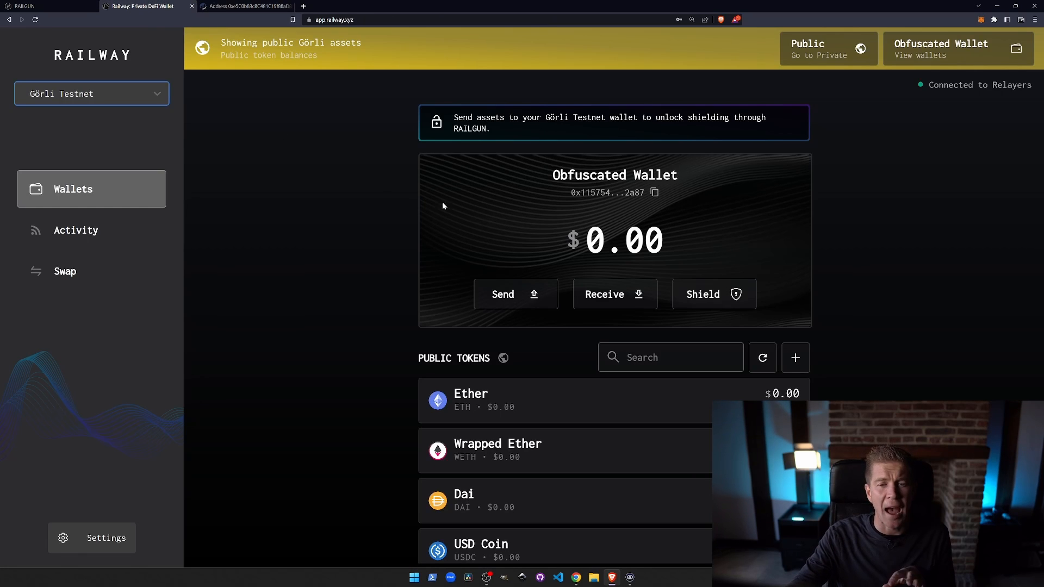
{"action": "mouse_move", "coordinate": [571, 261]}
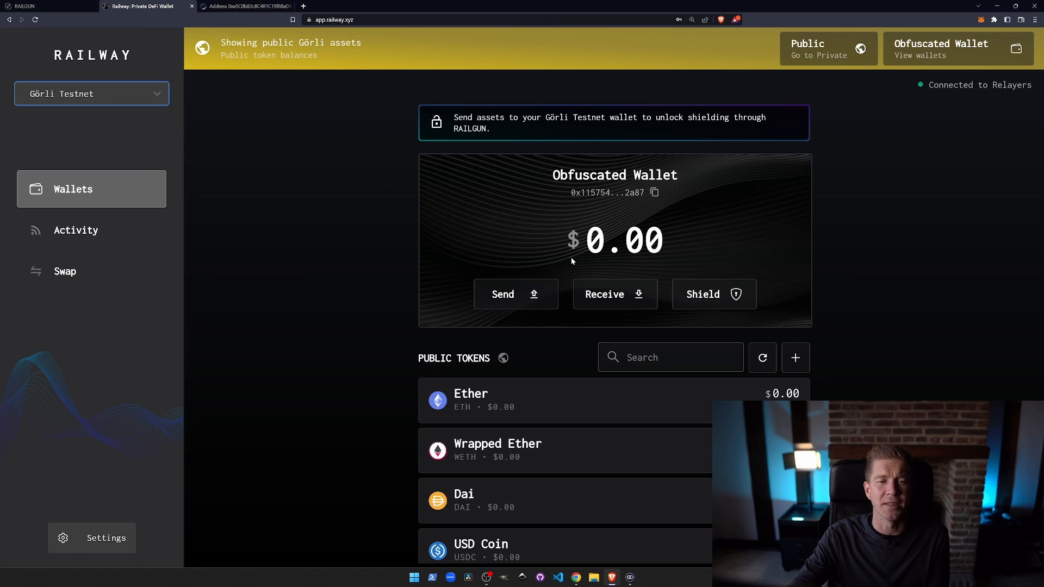
{"action": "mouse_move", "coordinate": [7, 416]}
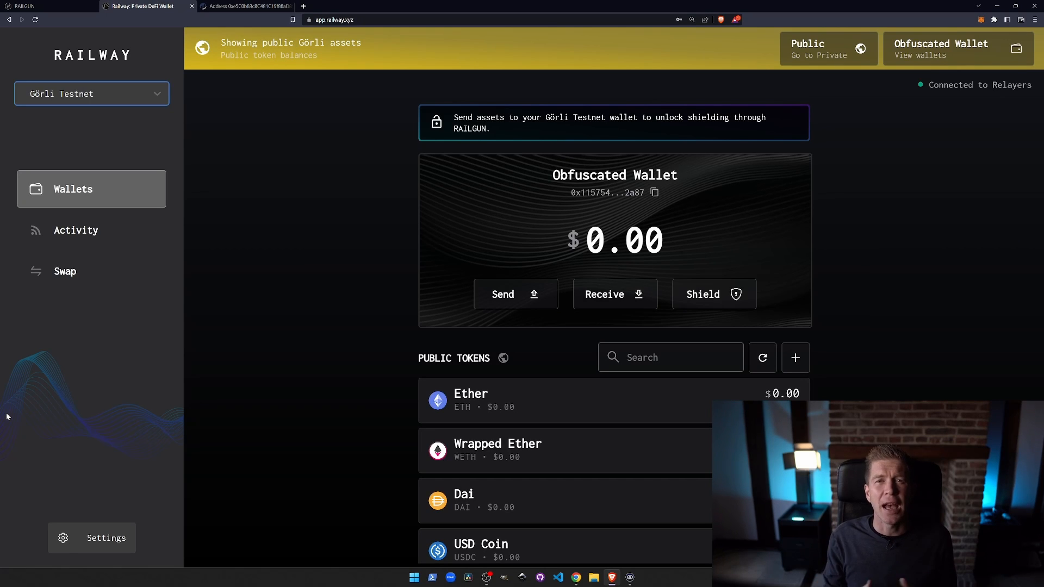